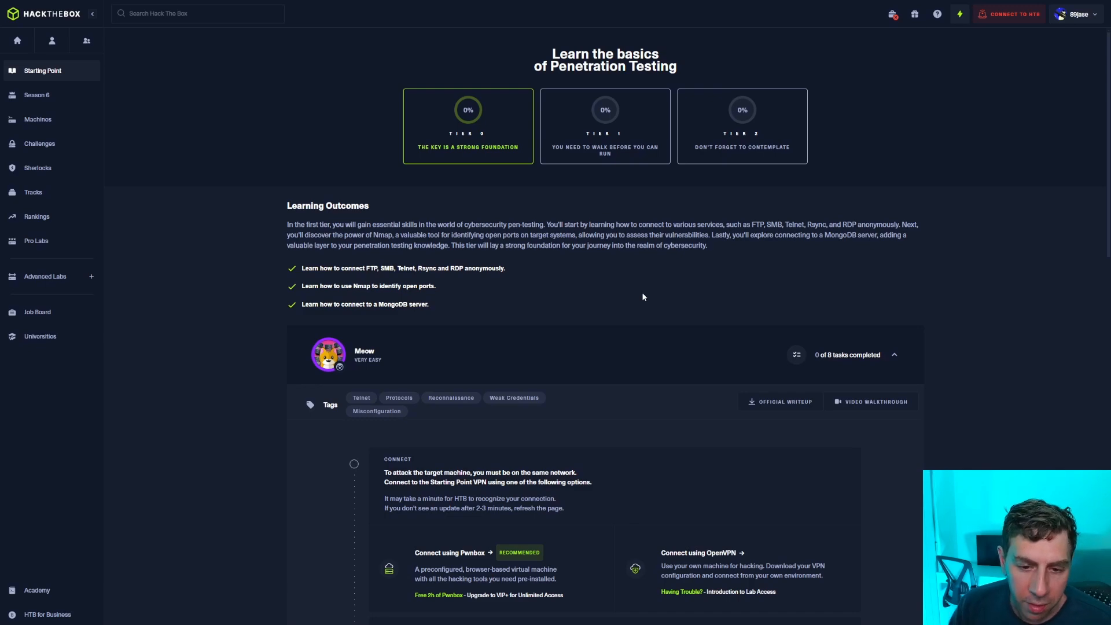
Scroll past Meow's tasks on the Tier 0 page and expand the Explosion machine's task list
{"action": "scroll", "scroll_direction": "down", "scroll_amount": 3}
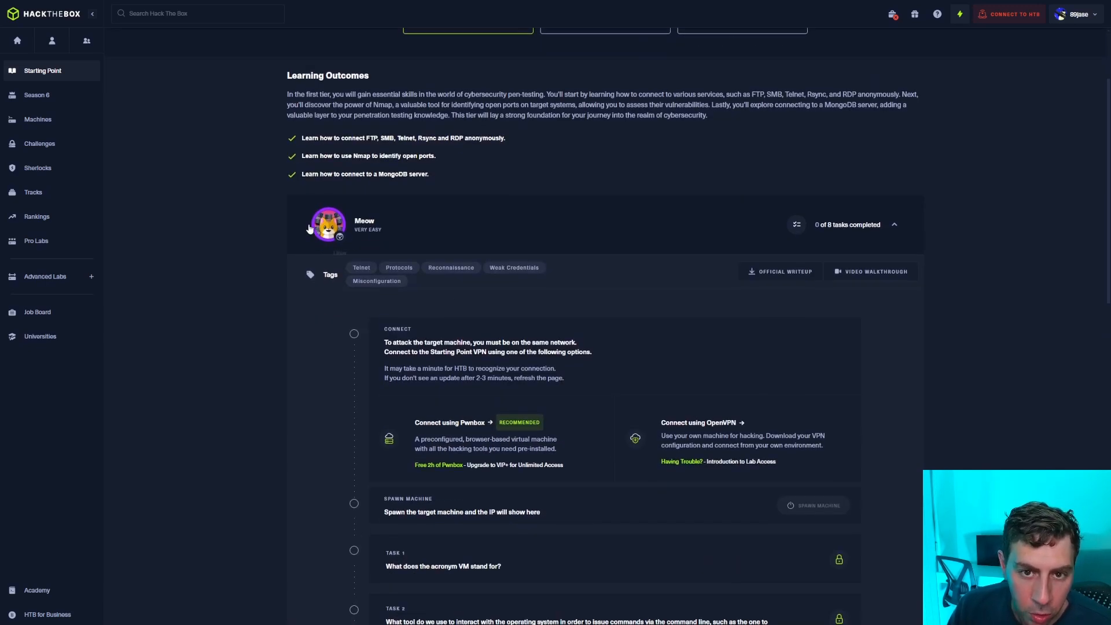
{"action": "mouse_move", "coordinate": [478, 268]}
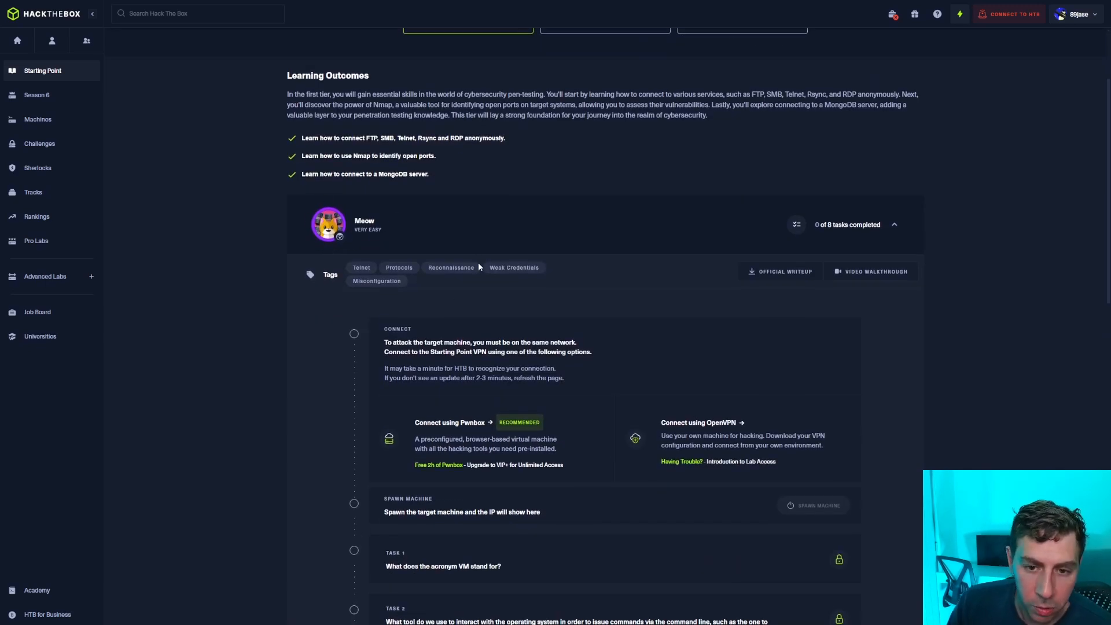
{"action": "scroll", "scroll_direction": "down", "scroll_amount": 3}
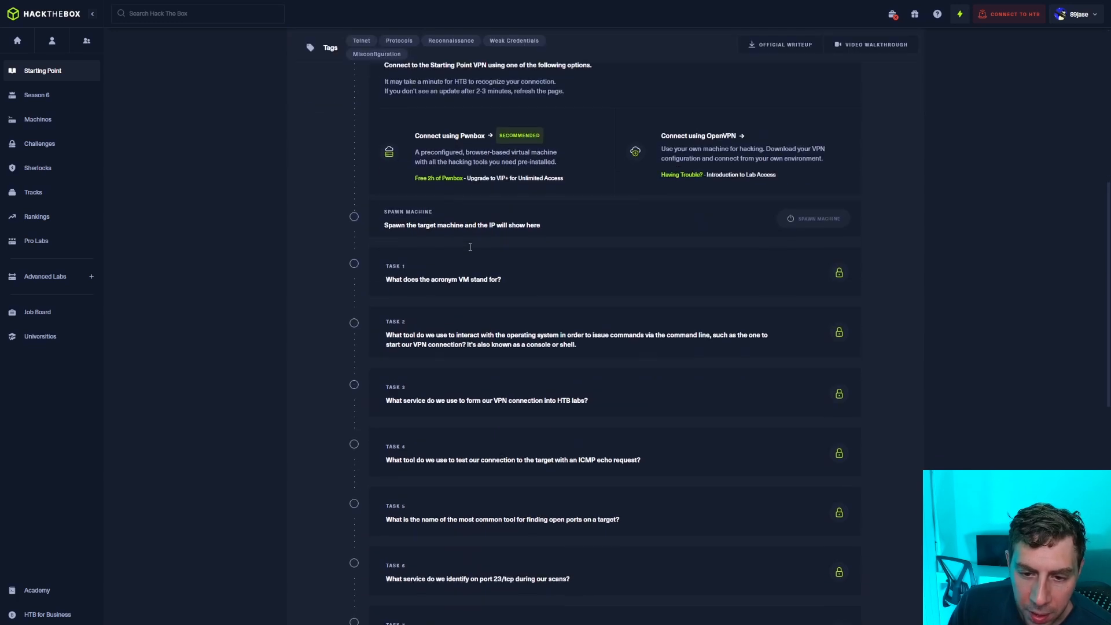
{"action": "scroll", "scroll_direction": "down", "scroll_amount": 3}
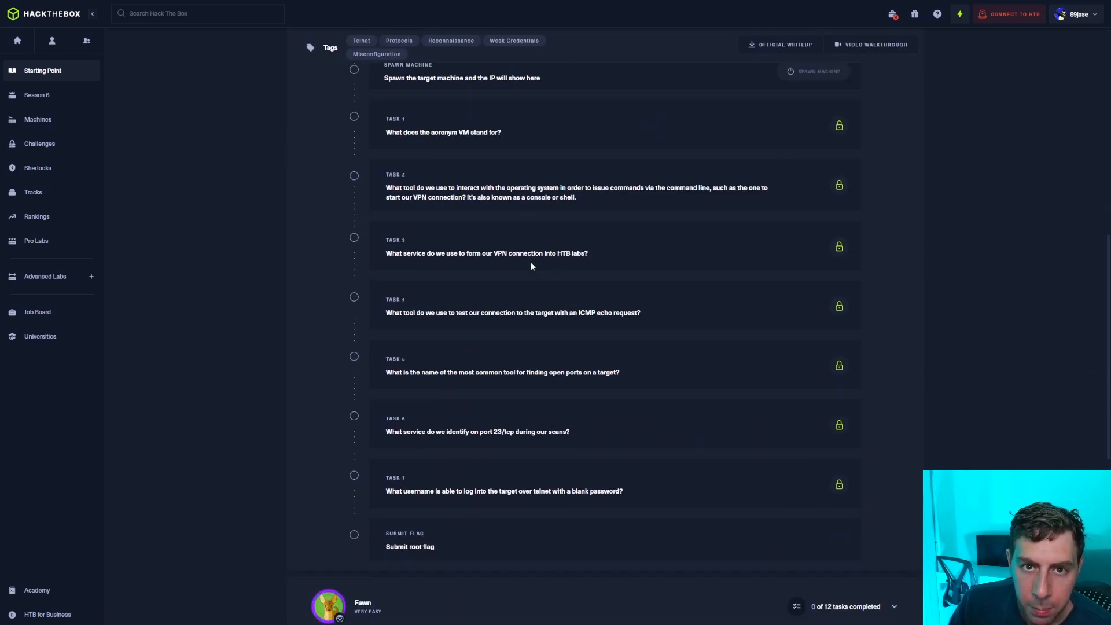
{"action": "scroll", "scroll_direction": "down", "scroll_amount": 3}
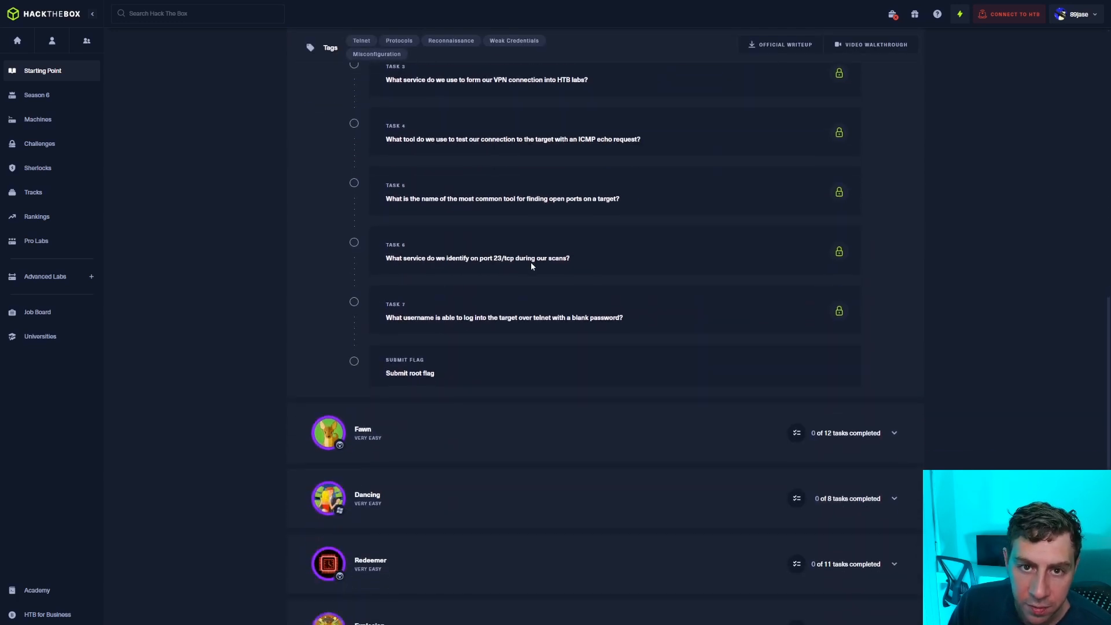
{"action": "scroll", "scroll_direction": "down", "scroll_amount": 3}
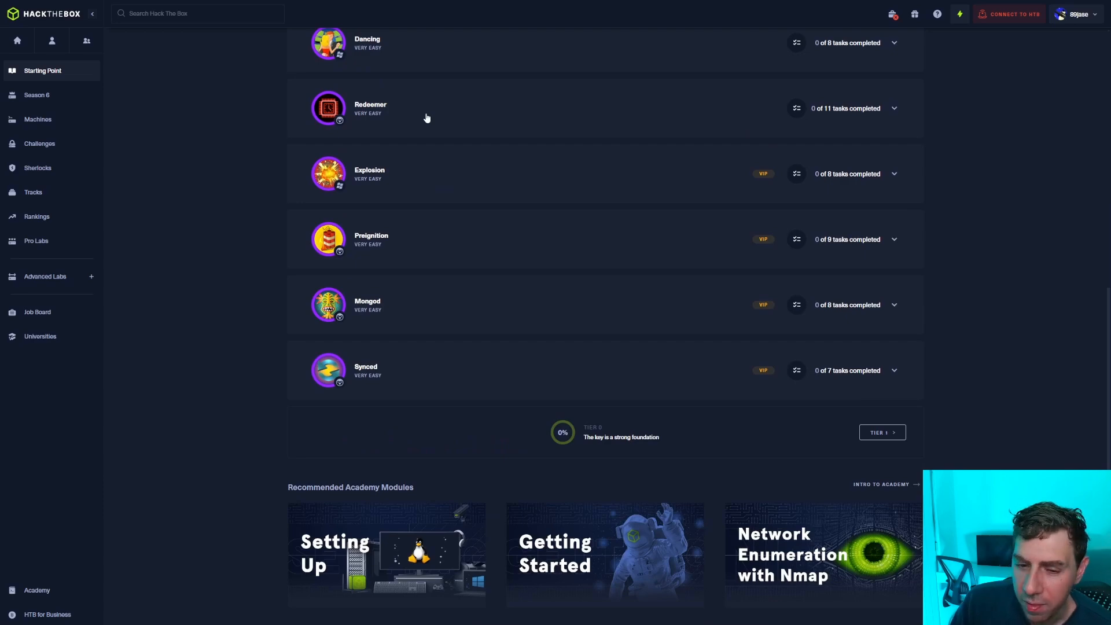
{"action": "left_click", "coordinate": [893, 173]}
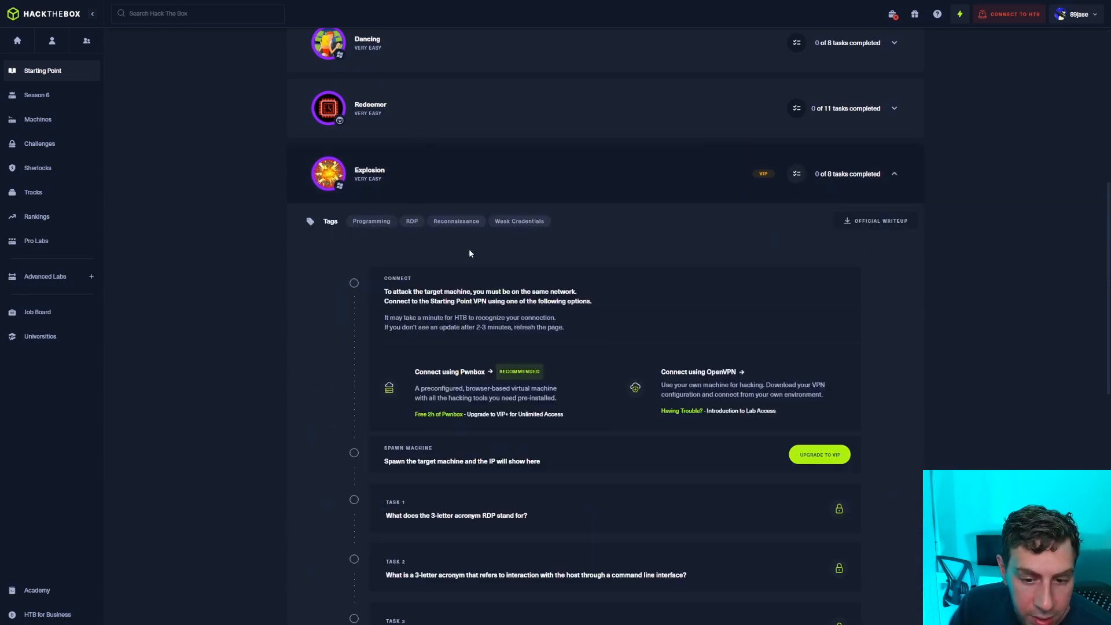
{"action": "scroll", "scroll_direction": "down", "scroll_amount": 3}
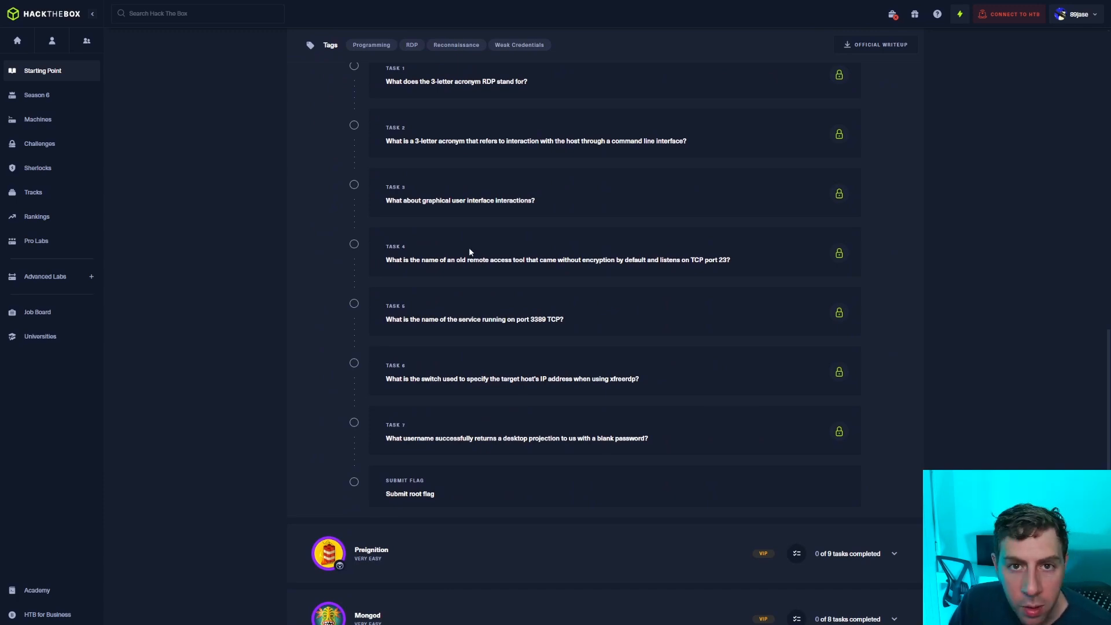
{"action": "mouse_move", "coordinate": [468, 286]}
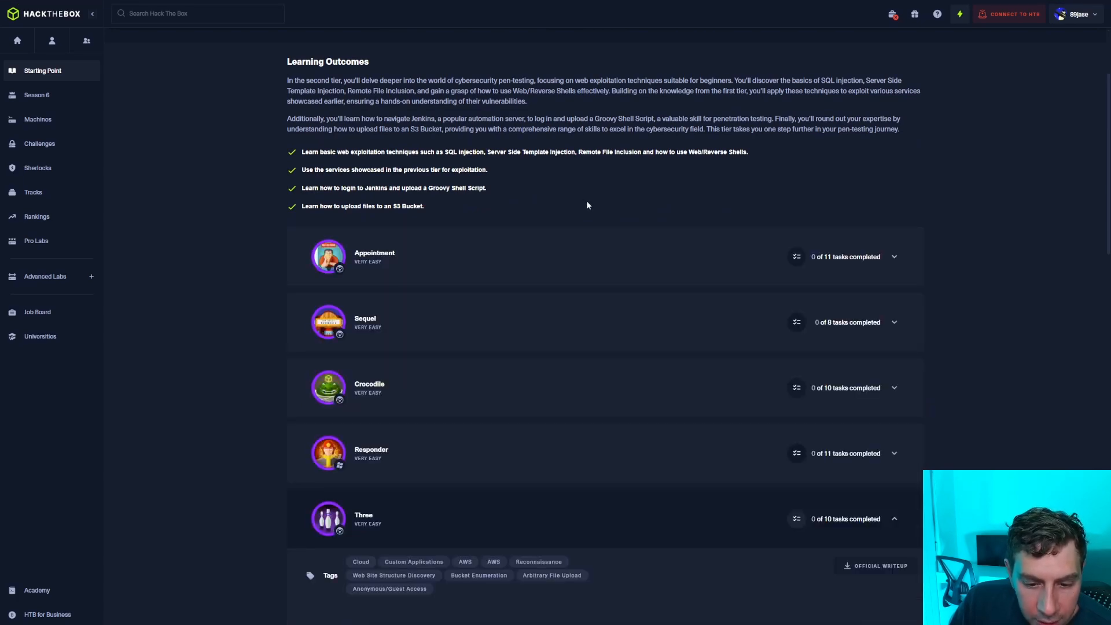
Scroll through the expanded Starting Point machines such as Archetype and Oopsie
{"action": "scroll", "scroll_direction": "down", "scroll_amount": 3}
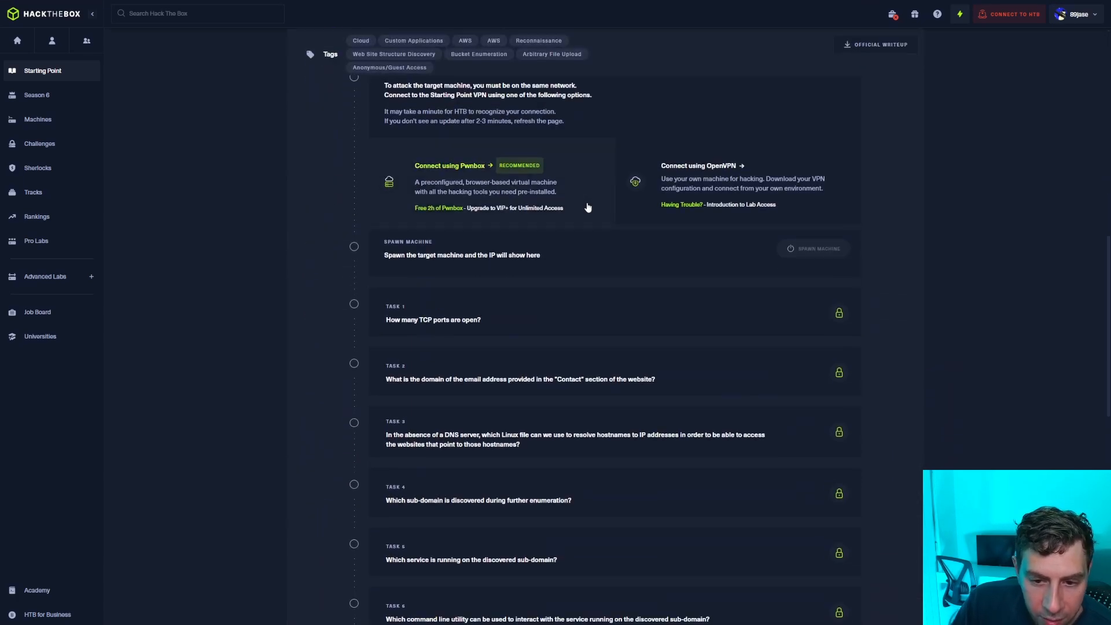
{"action": "scroll", "scroll_direction": "down", "scroll_amount": 3}
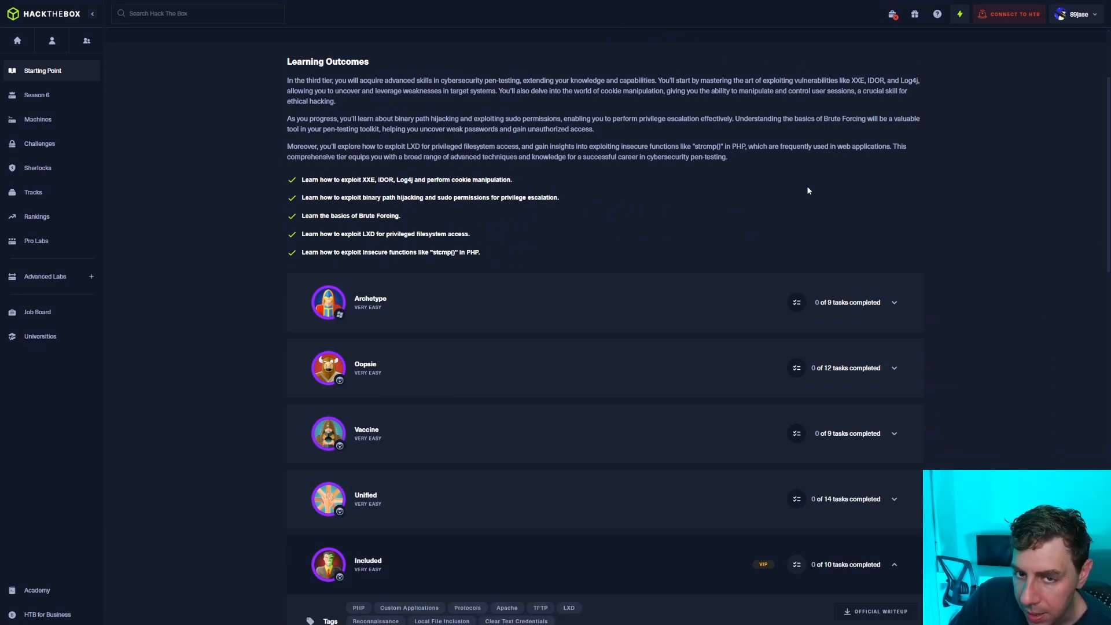
{"action": "scroll", "scroll_direction": "down", "scroll_amount": 3}
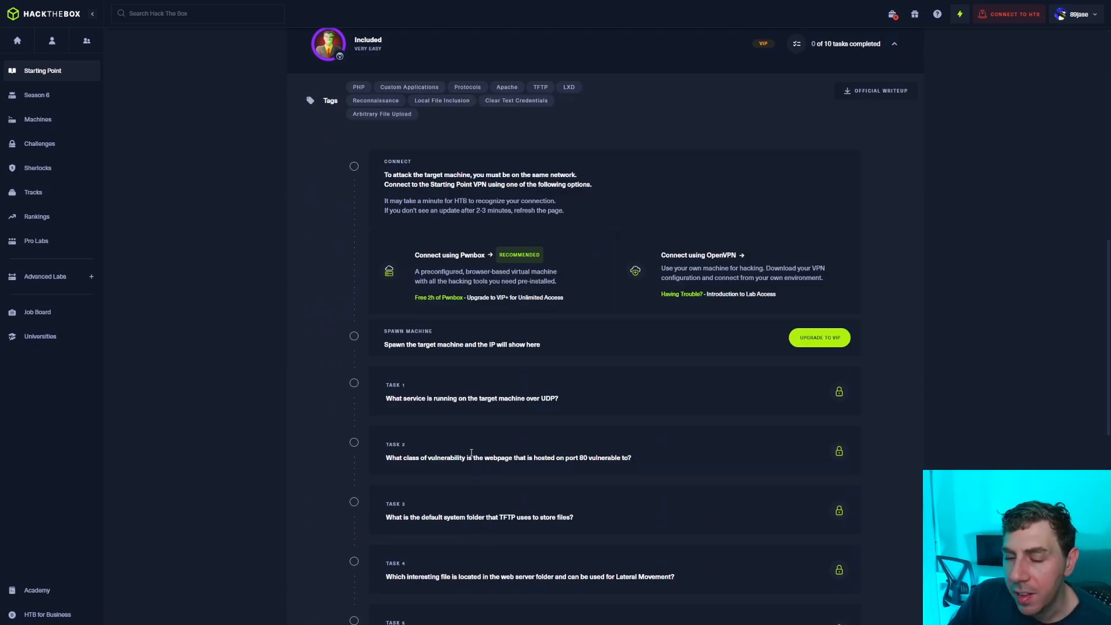
{"action": "mouse_move", "coordinate": [463, 389]}
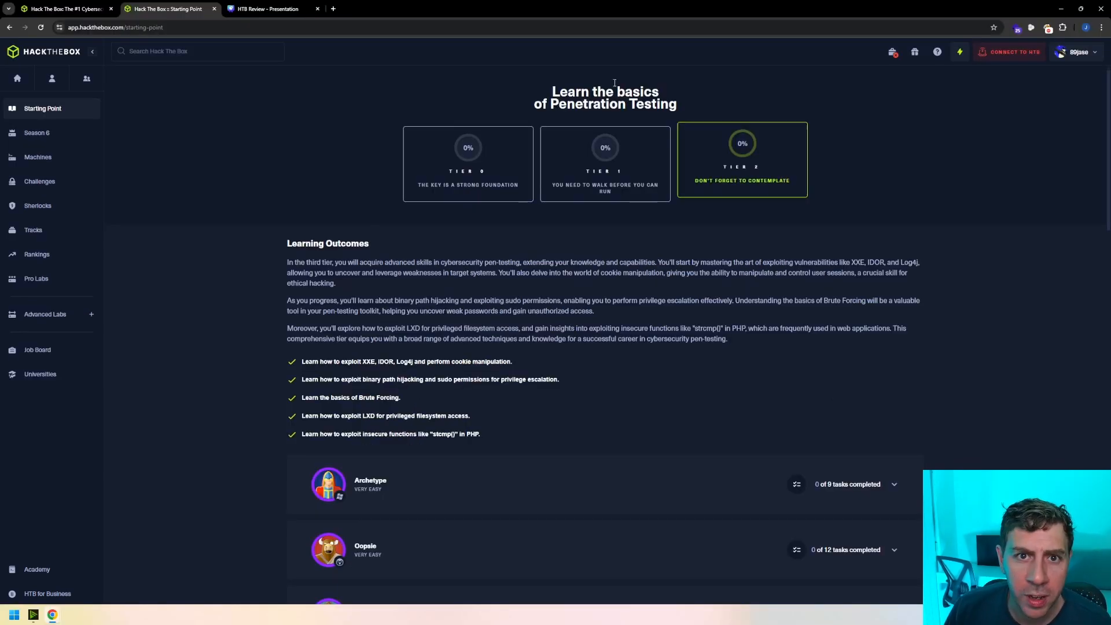
Open the Season 6 Heist overview from the sidebar and scroll its machine list
{"action": "left_click", "coordinate": [37, 132]}
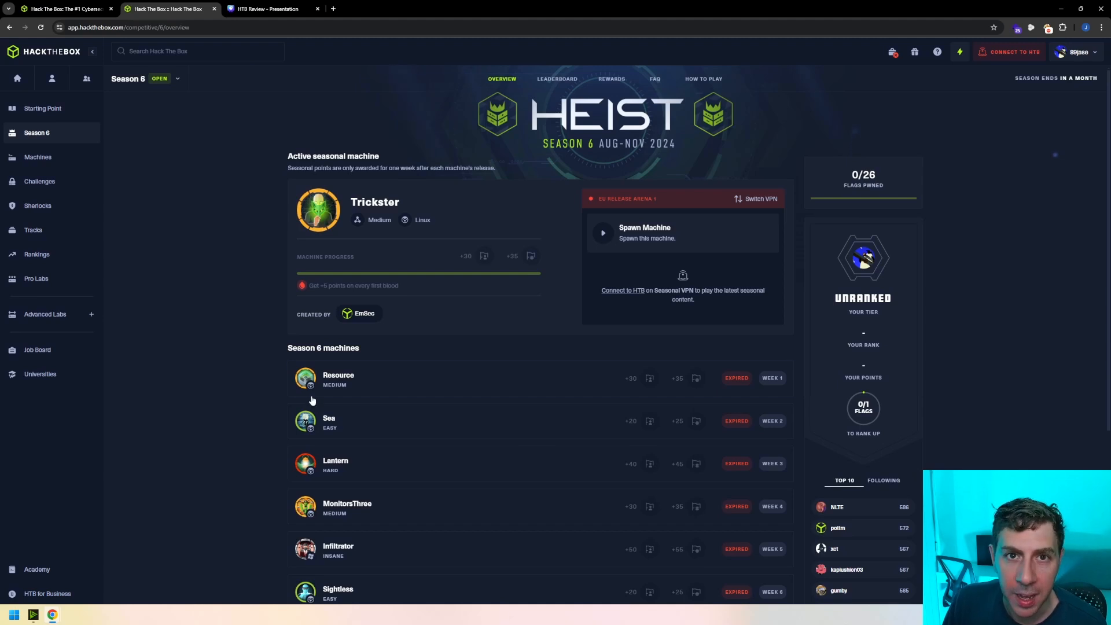
{"action": "mouse_move", "coordinate": [309, 389]}
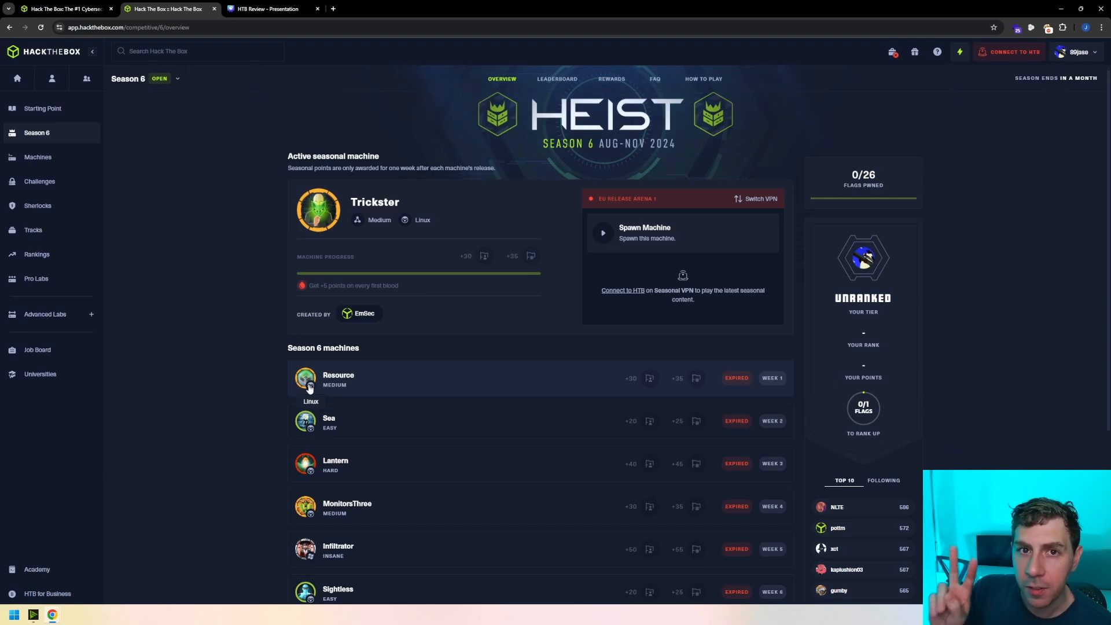
{"action": "scroll", "scroll_direction": "down", "scroll_amount": 3}
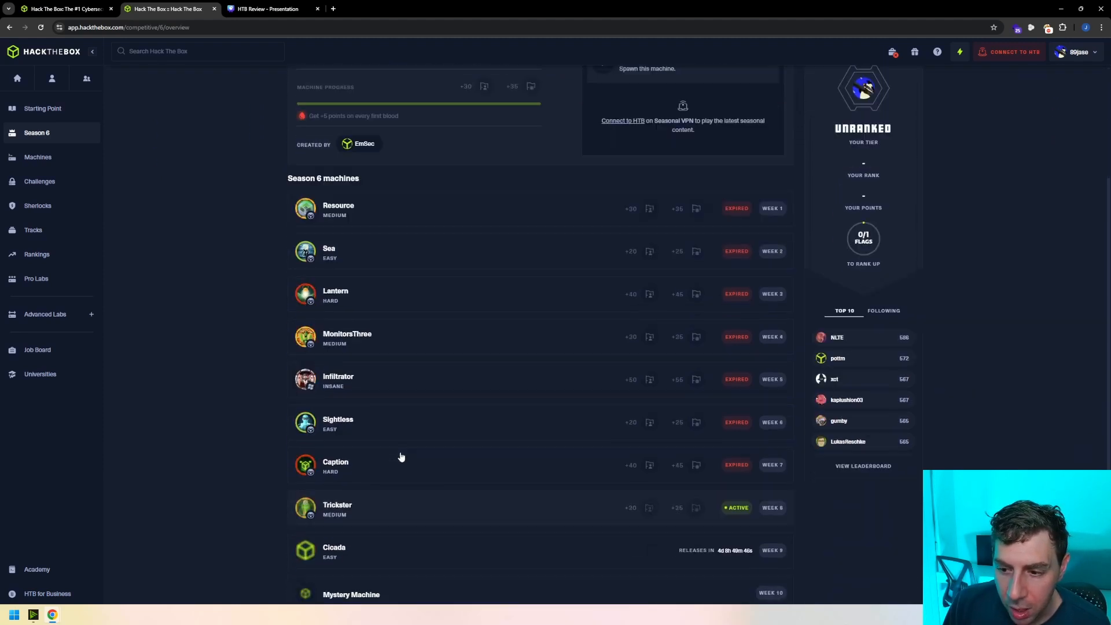
{"action": "scroll", "scroll_direction": "down", "scroll_amount": 3}
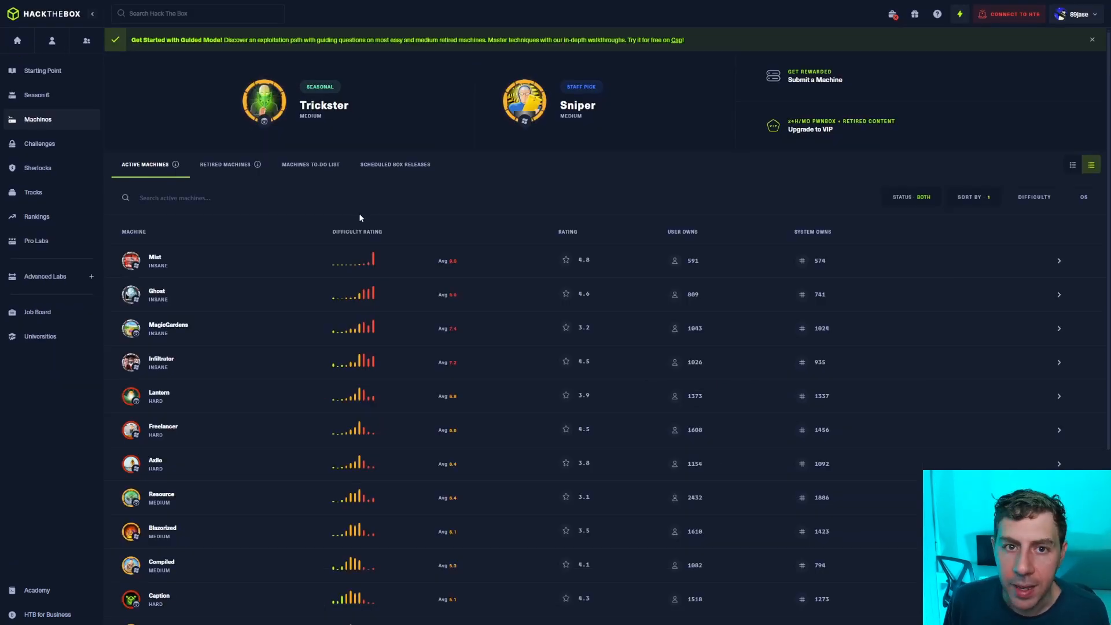
Scroll the Active Machines table down to easy machines like PermX, GreenHorn and BoardLight
{"action": "scroll", "scroll_direction": "down", "scroll_amount": 3}
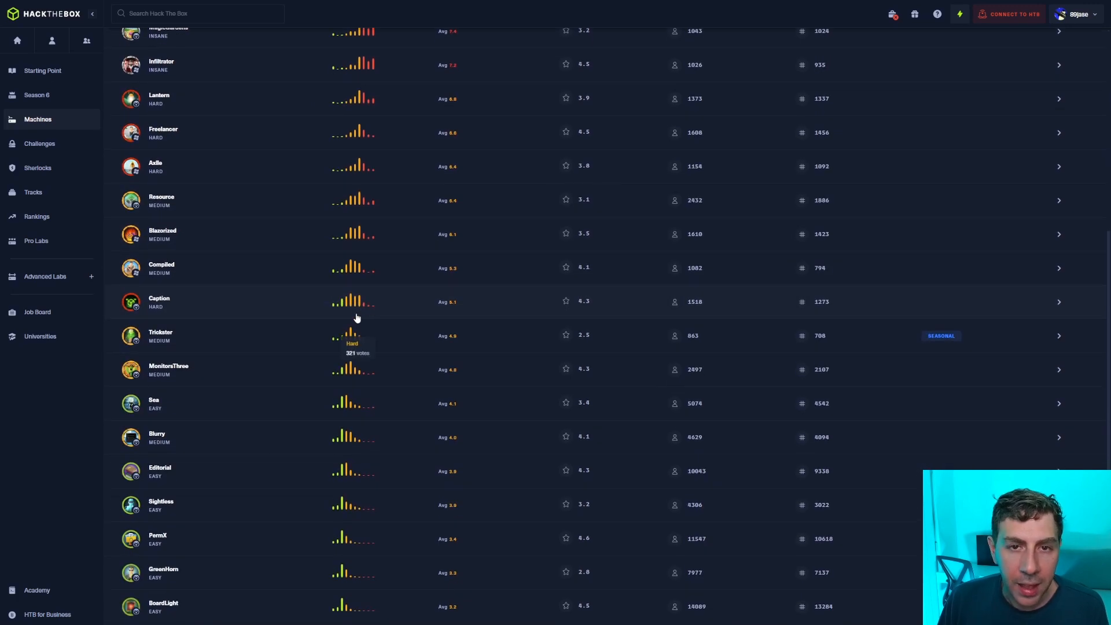
{"action": "mouse_move", "coordinate": [354, 327]}
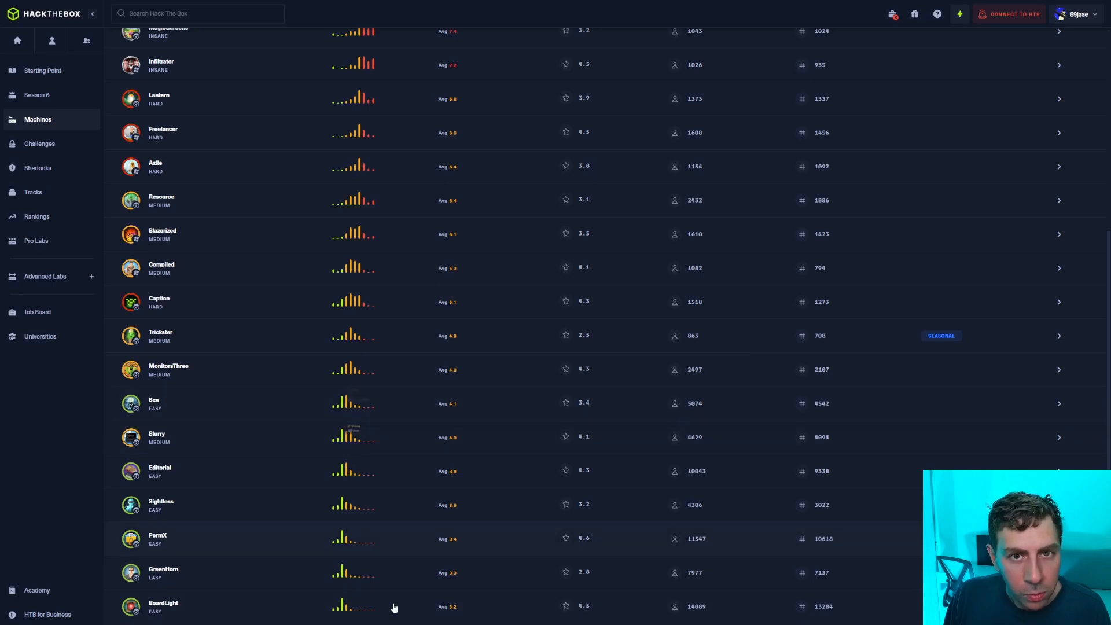
{"action": "mouse_move", "coordinate": [402, 618]}
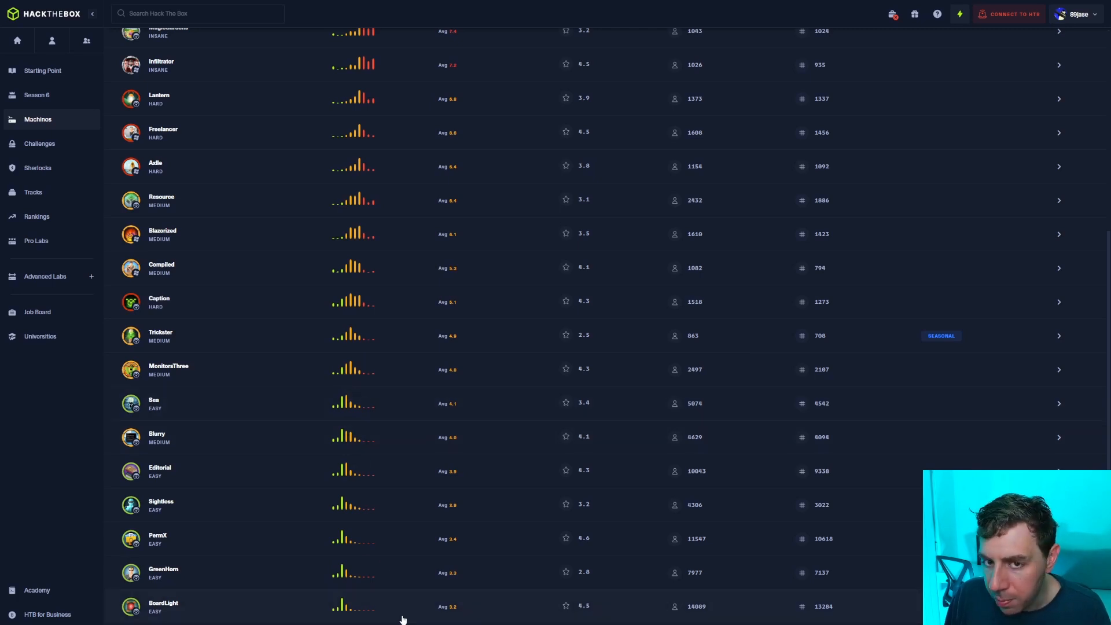
{"action": "mouse_move", "coordinate": [111, 438]}
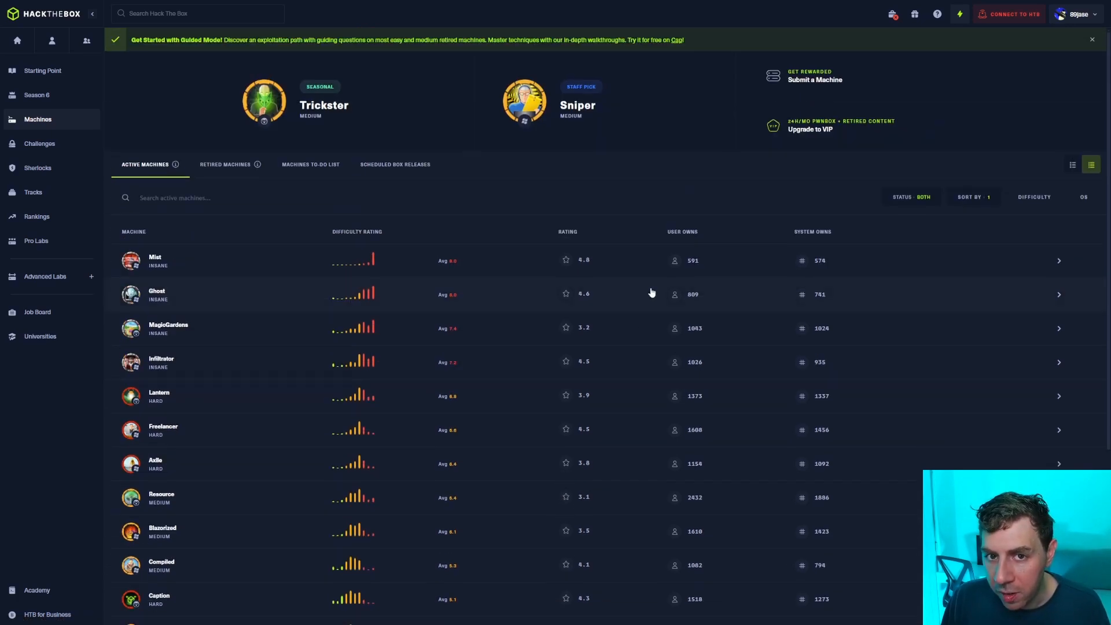
{"action": "mouse_move", "coordinate": [691, 226]}
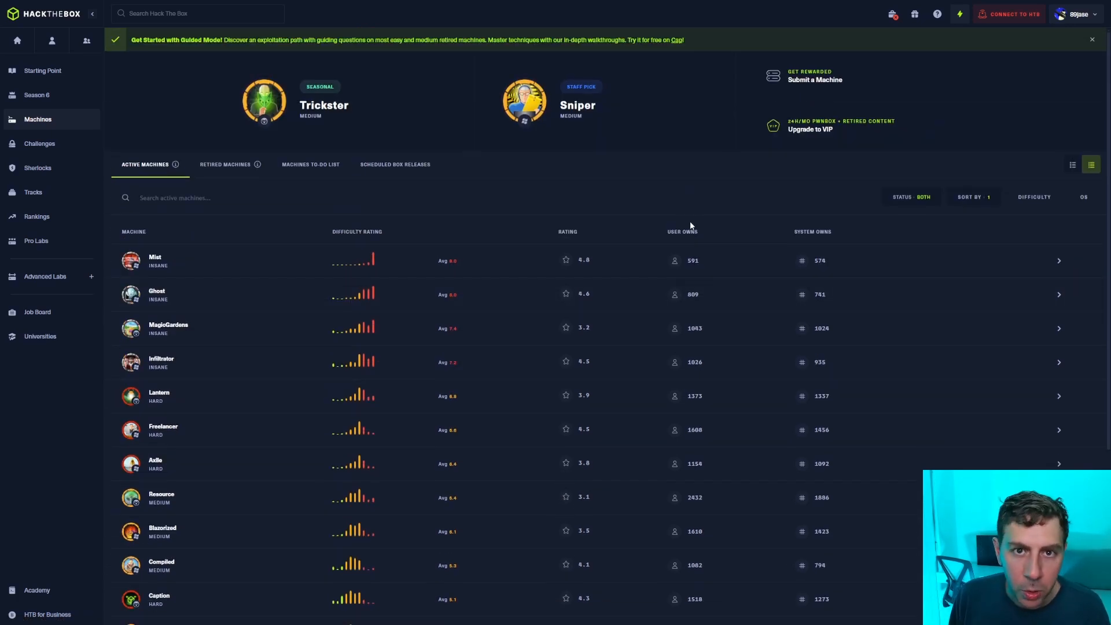
{"action": "scroll", "scroll_direction": "down", "scroll_amount": 3}
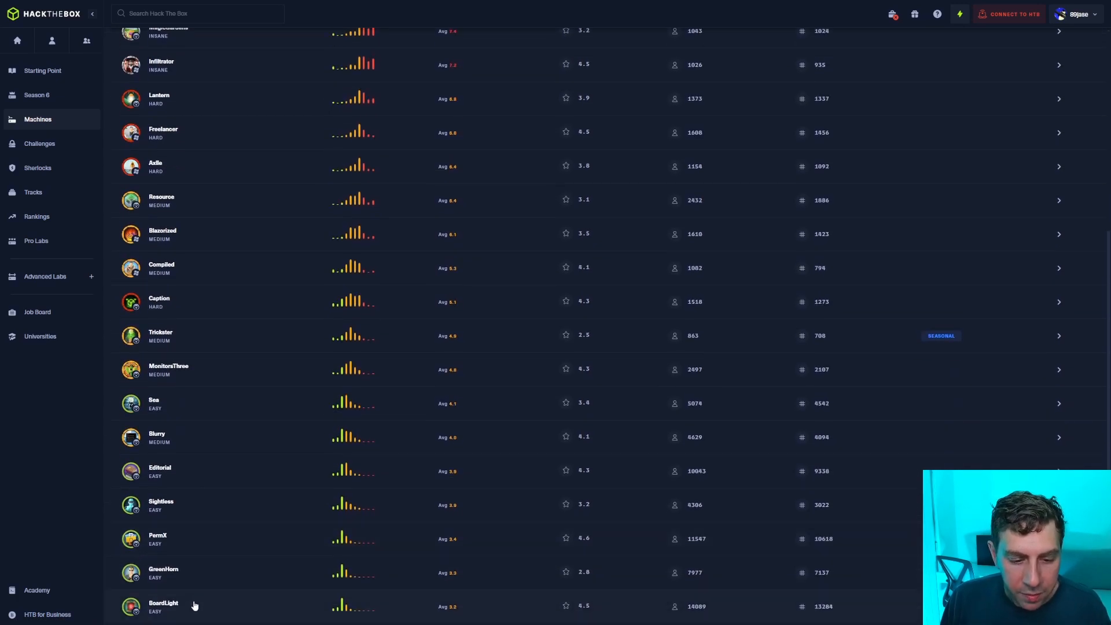
Open the BoardLight machine's page from the Active Machines list
{"action": "left_click", "coordinate": [163, 605]}
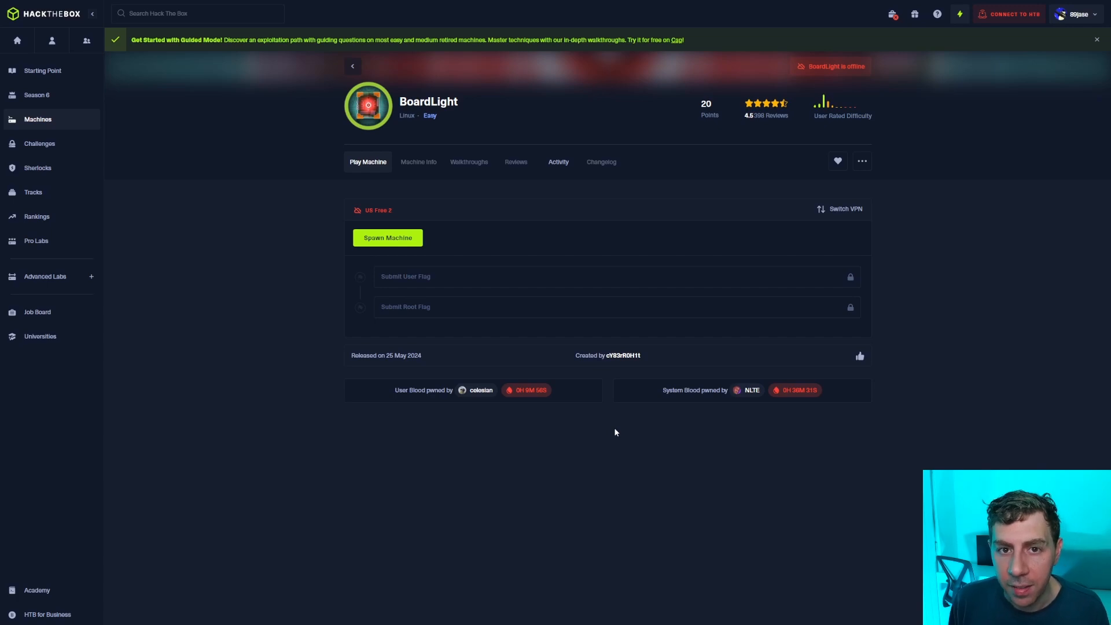
{"action": "left_click", "coordinate": [387, 238]}
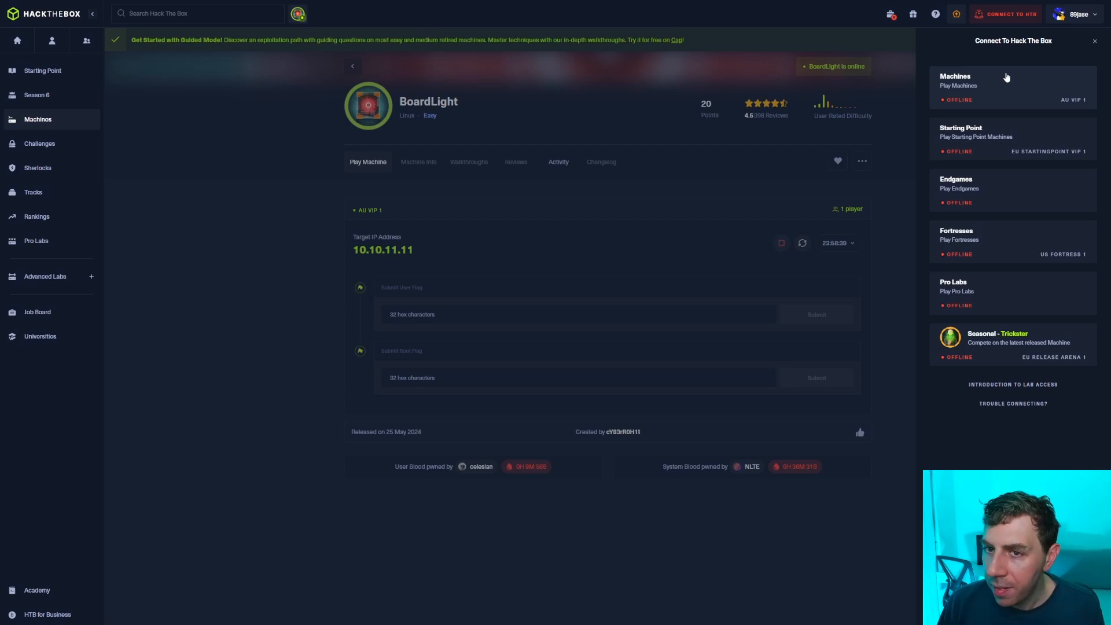
{"action": "mouse_move", "coordinate": [1014, 92]}
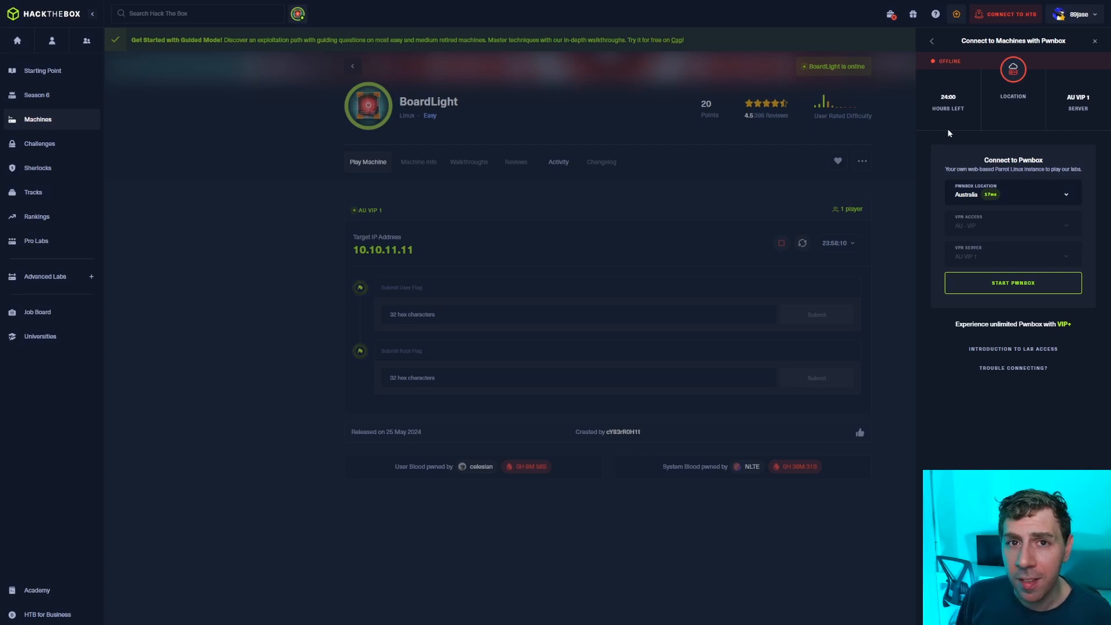
Start a Pwnbox instance for machines and wait until it is online
{"action": "left_click", "coordinate": [1012, 283]}
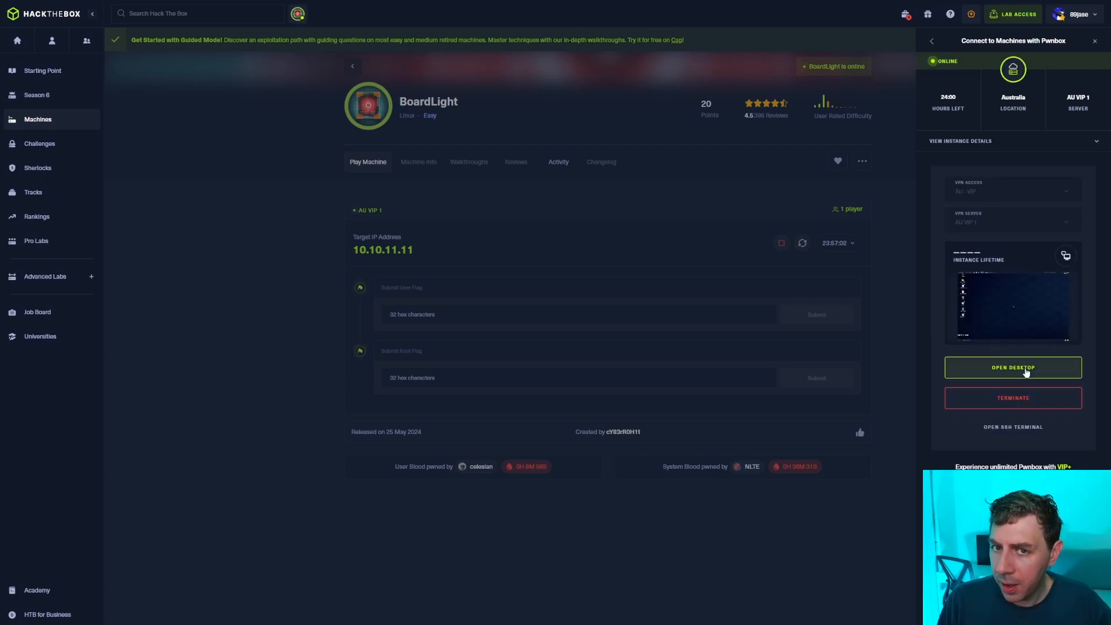
View the running Pwnbox Parrot OS desktop, then leave the remote desktop session
{"action": "left_click", "coordinate": [1013, 367]}
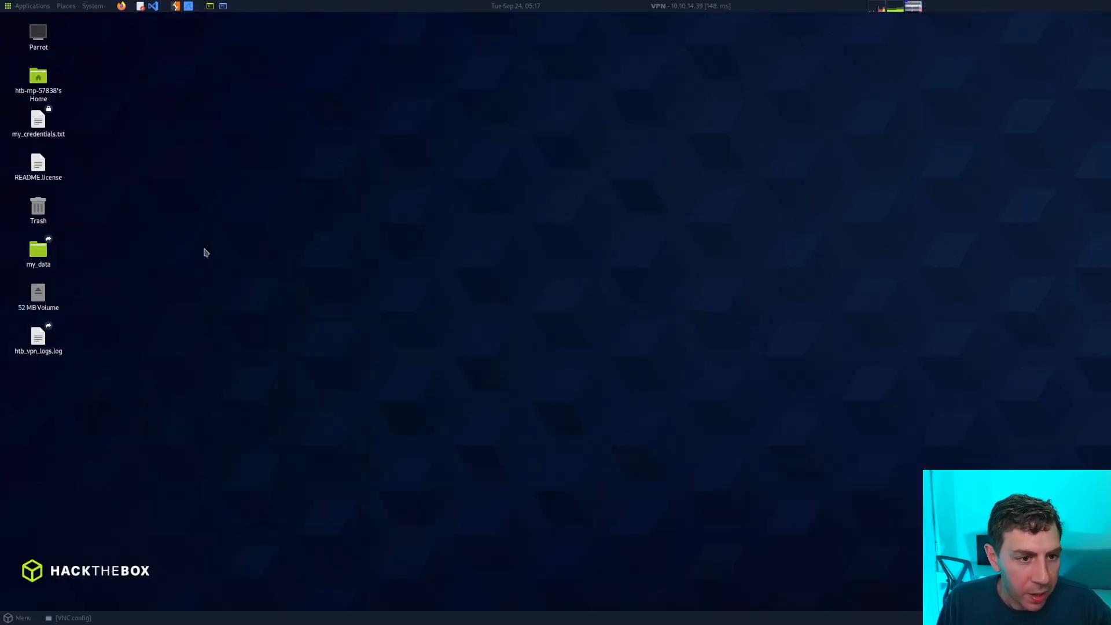
{"action": "mouse_move", "coordinate": [170, 157]}
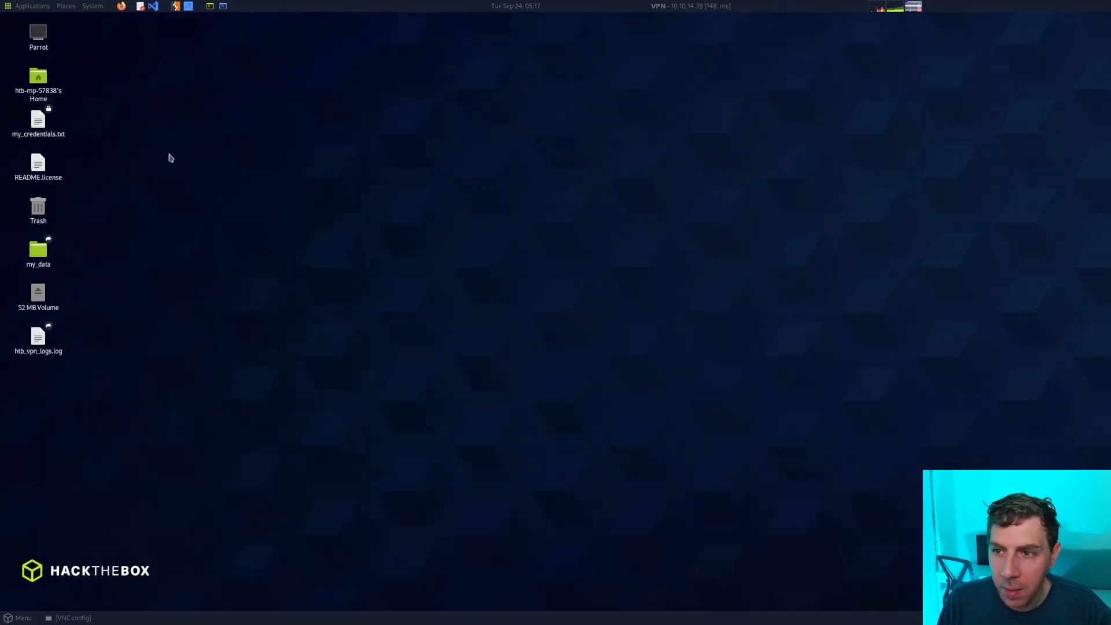
{"action": "mouse_move", "coordinate": [406, 166]}
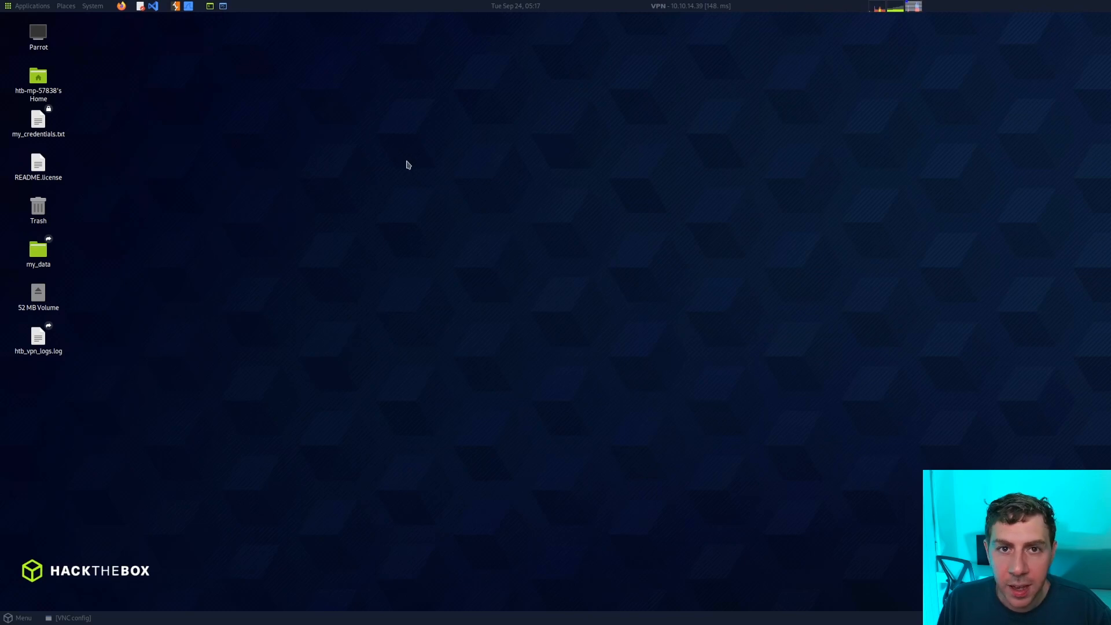
{"action": "mouse_move", "coordinate": [404, 167]}
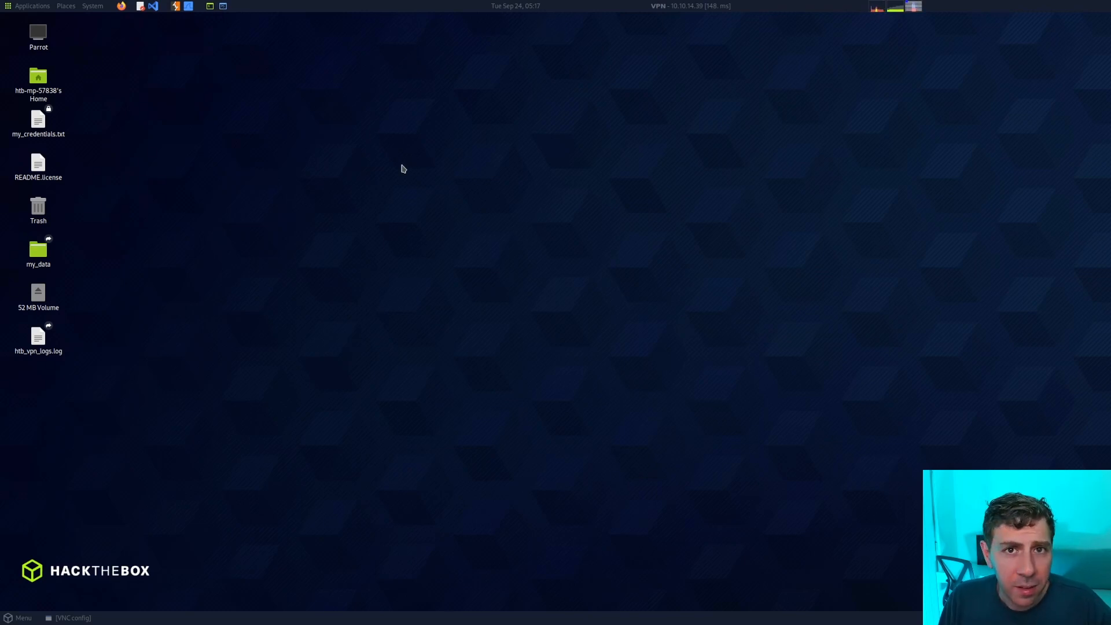
{"action": "mouse_move", "coordinate": [407, 178]}
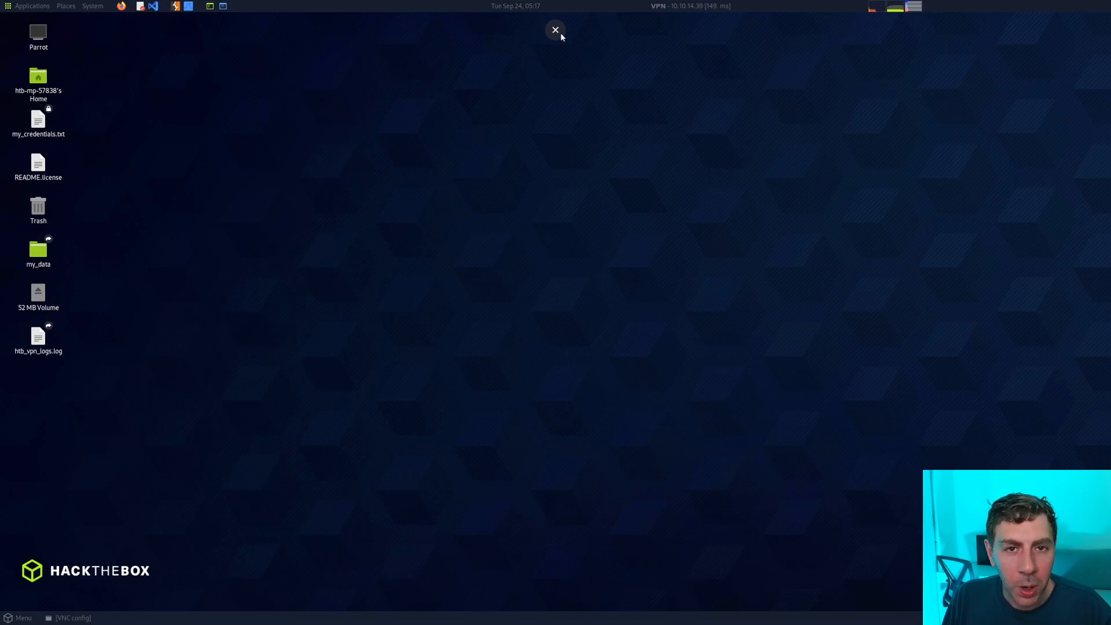
{"action": "left_click", "coordinate": [555, 30]}
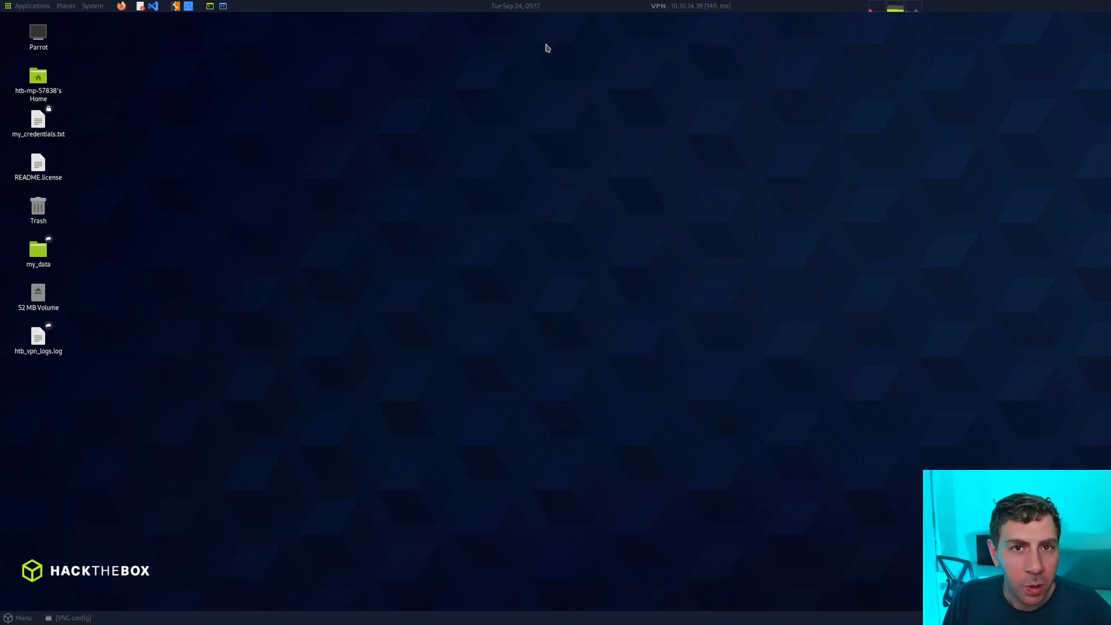
{"action": "mouse_move", "coordinate": [536, 131]}
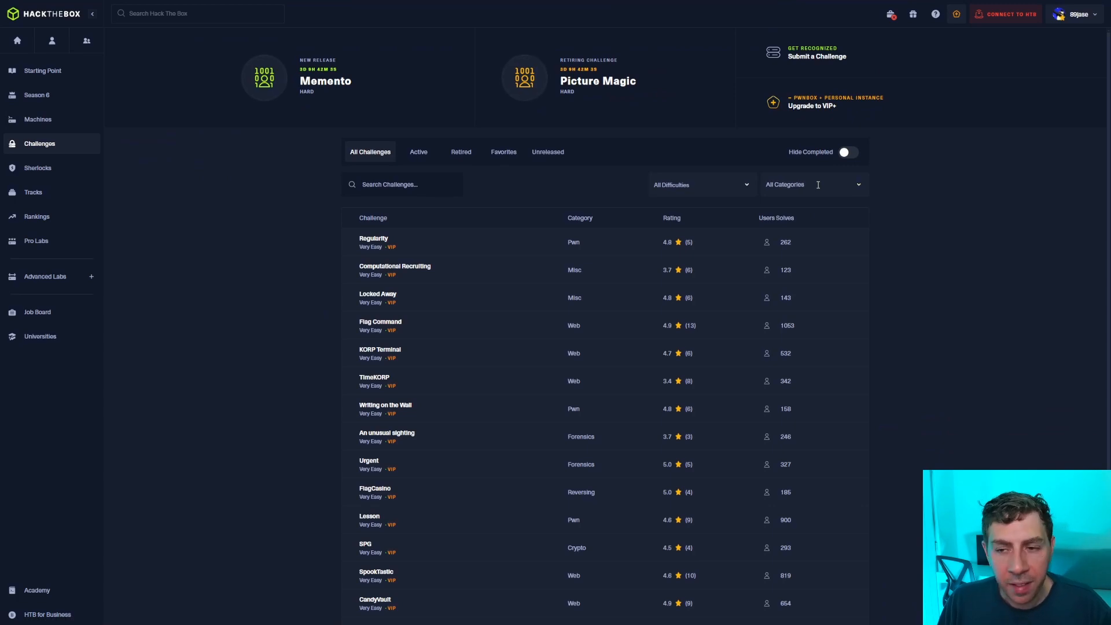
{"action": "left_click", "coordinate": [812, 184]}
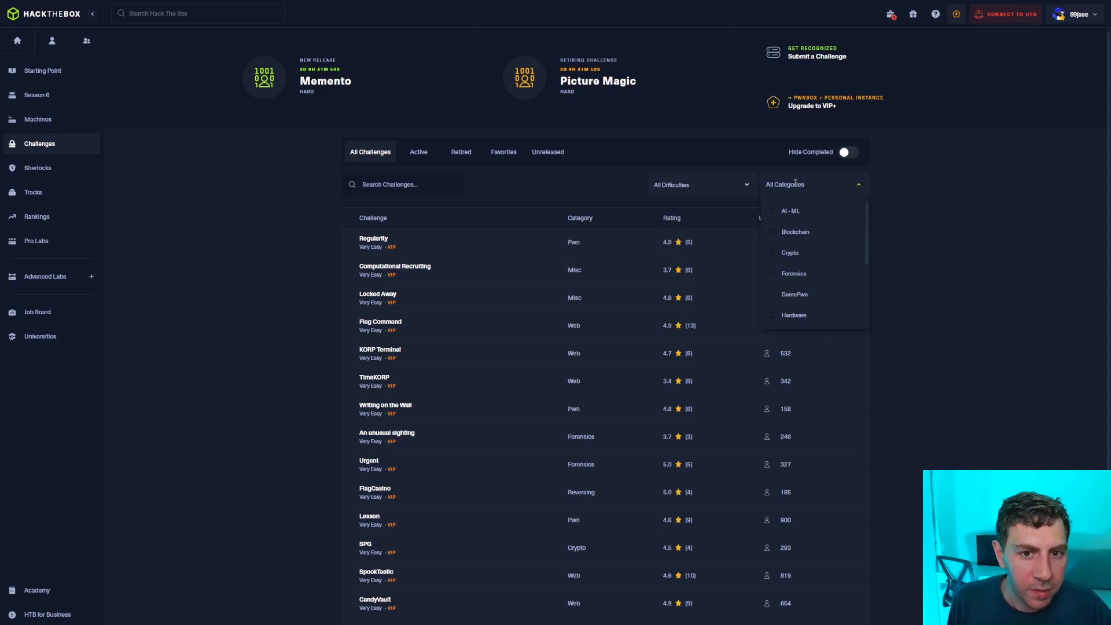
{"action": "scroll", "scroll_direction": "down", "scroll_amount": 3}
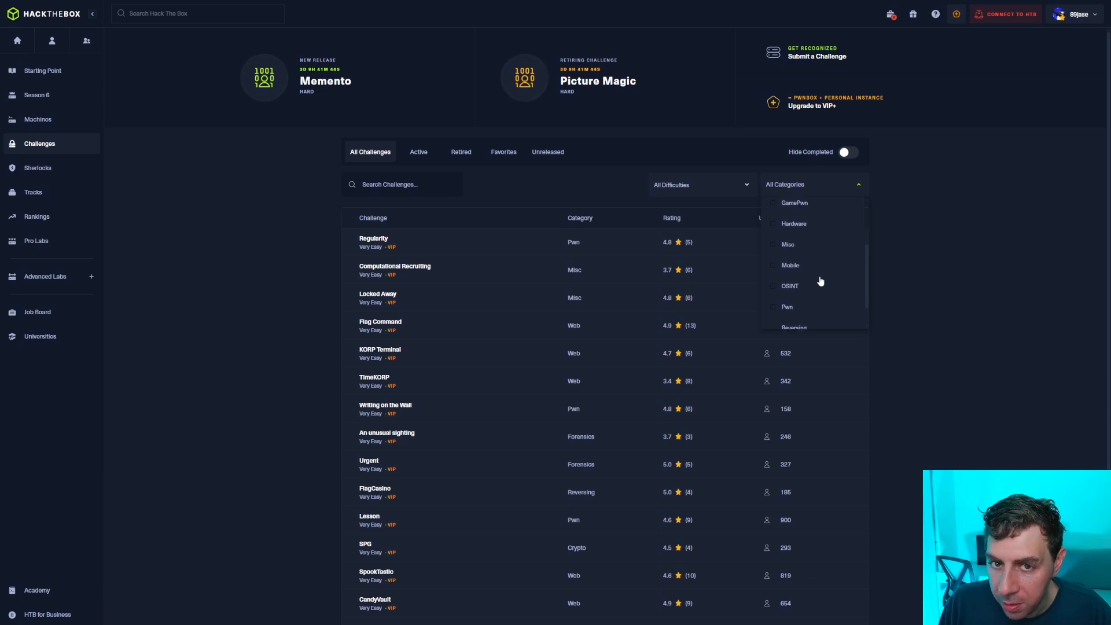
{"action": "scroll", "scroll_direction": "down", "scroll_amount": 3}
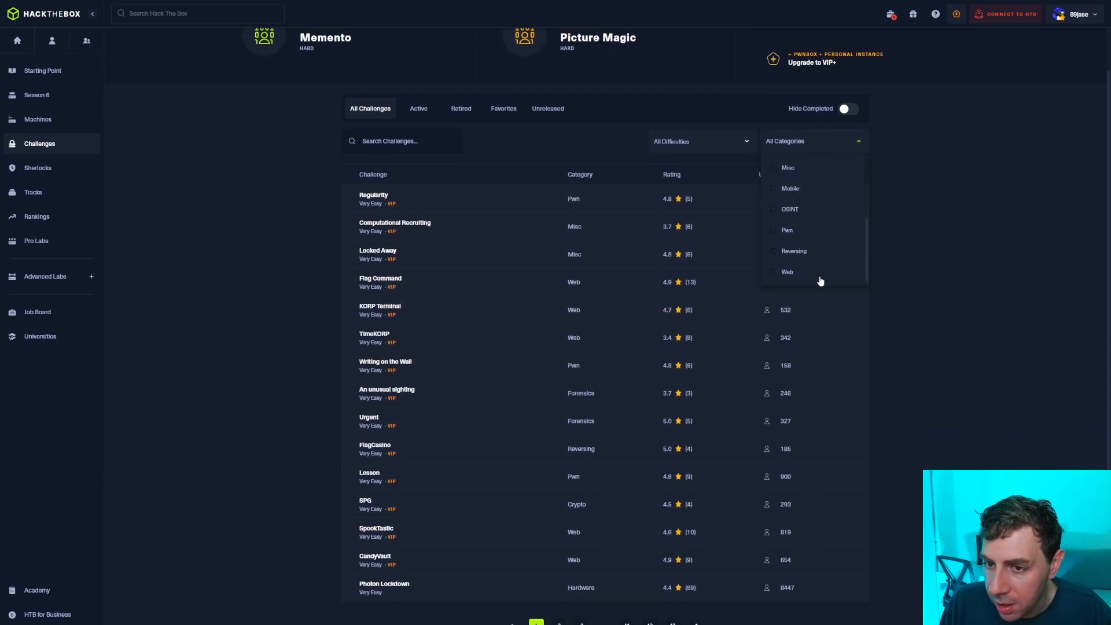
{"action": "mouse_move", "coordinate": [925, 295]}
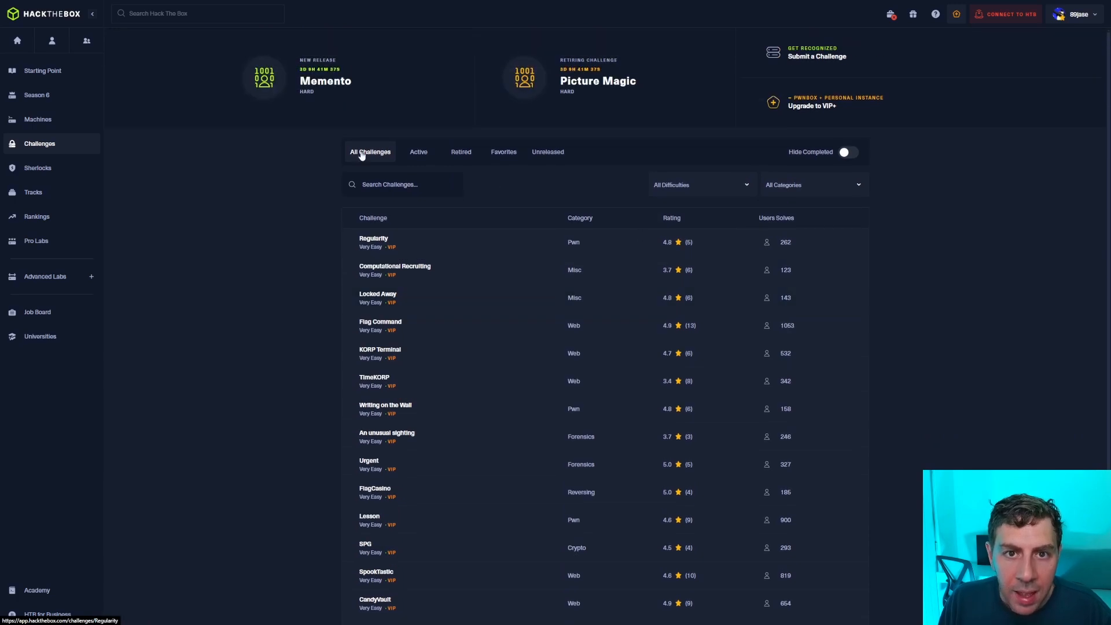
Show only the retired challenges in the list
{"action": "left_click", "coordinate": [463, 151]}
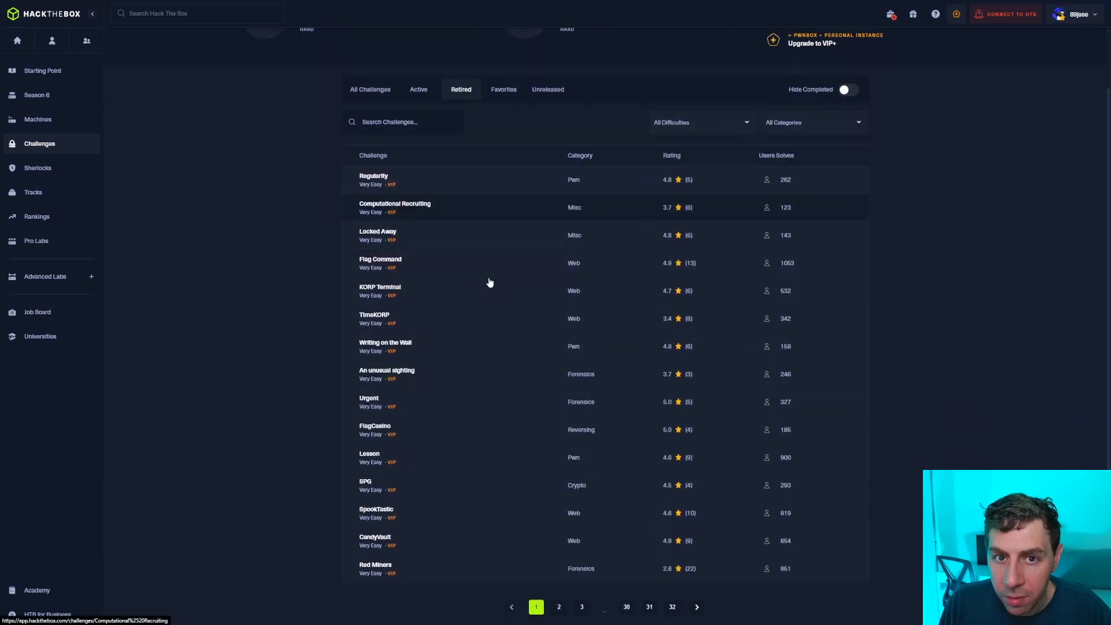
{"action": "mouse_move", "coordinate": [485, 271]}
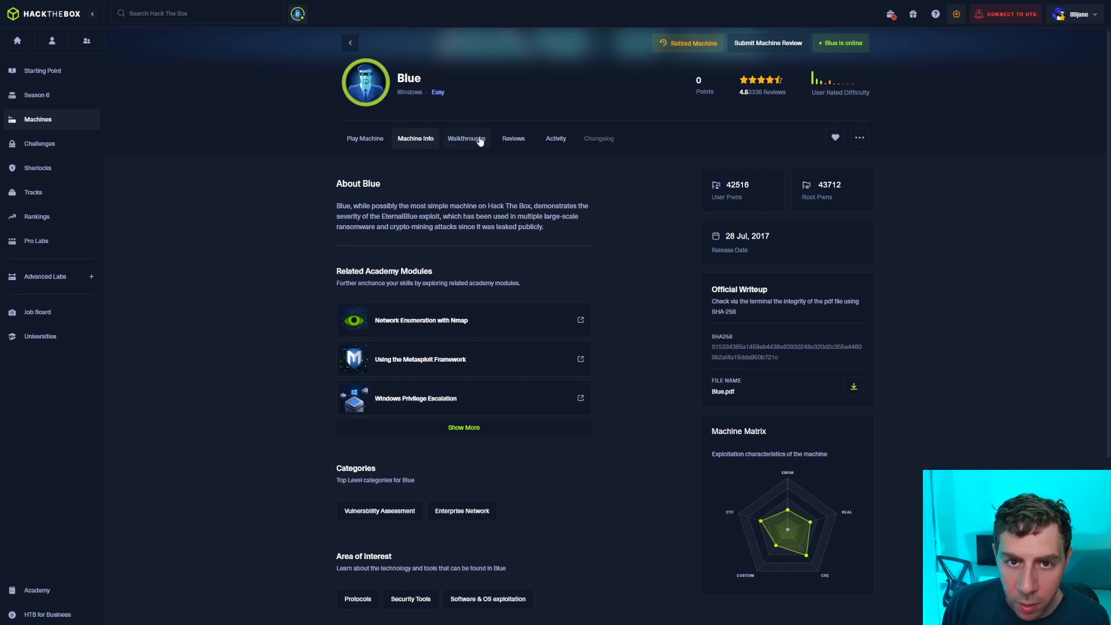
View Blue's Walkthroughs, then switch to its Play Machine page with Guided Mode tasks
{"action": "left_click", "coordinate": [466, 138]}
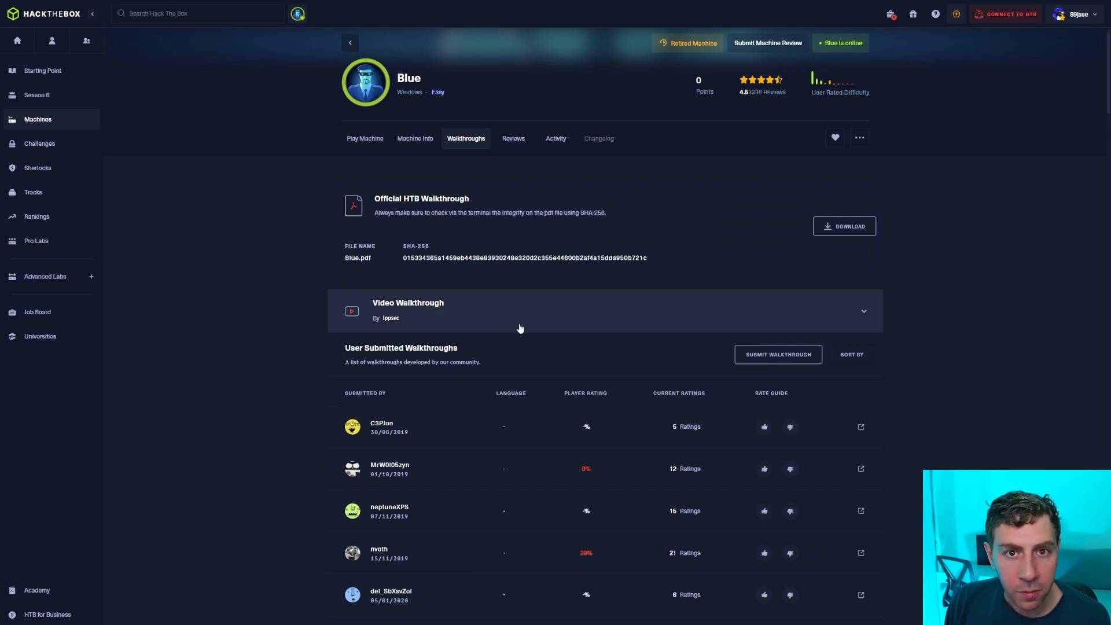
{"action": "mouse_move", "coordinate": [364, 138]}
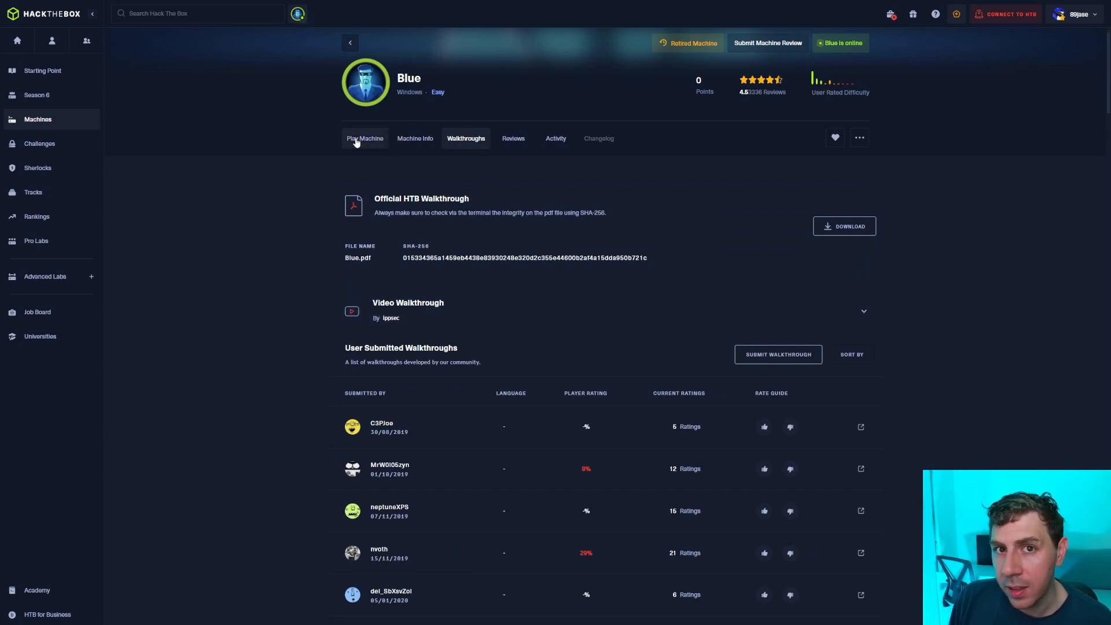
{"action": "left_click", "coordinate": [364, 137]}
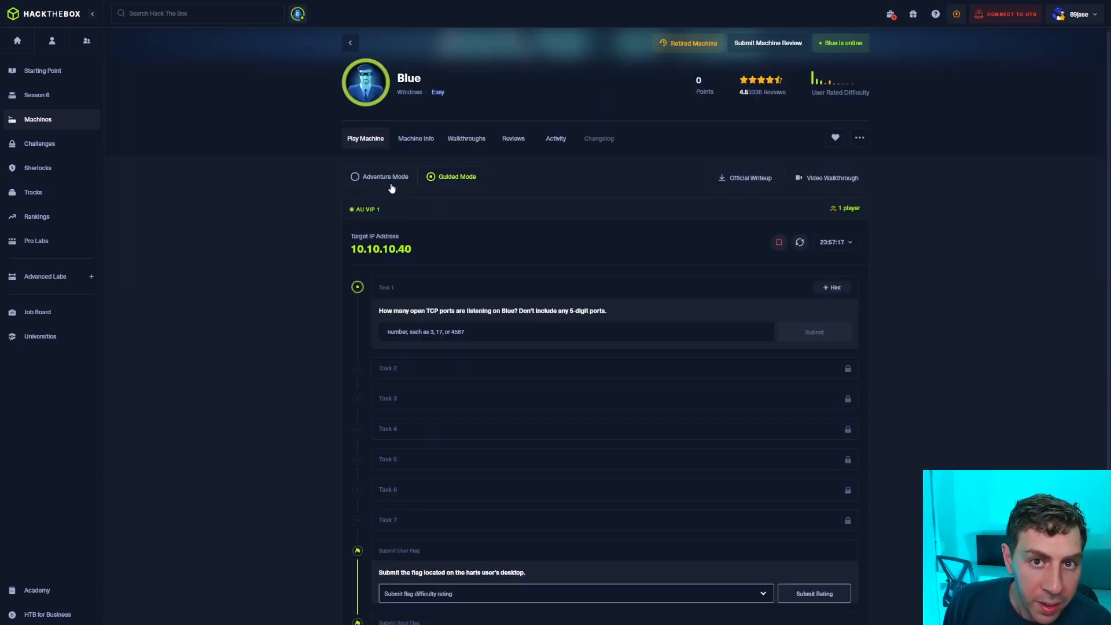
Switch Blue to Adventure Mode, then open the Sherlocks section from the sidebar
{"action": "left_click", "coordinate": [354, 176]}
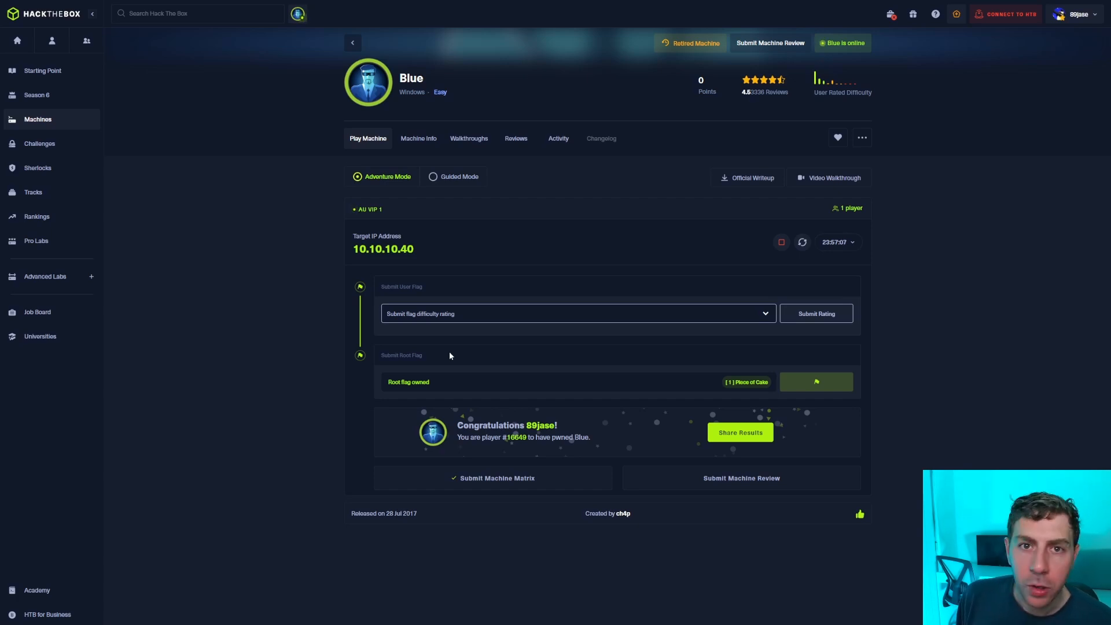
{"action": "left_click", "coordinate": [37, 168]}
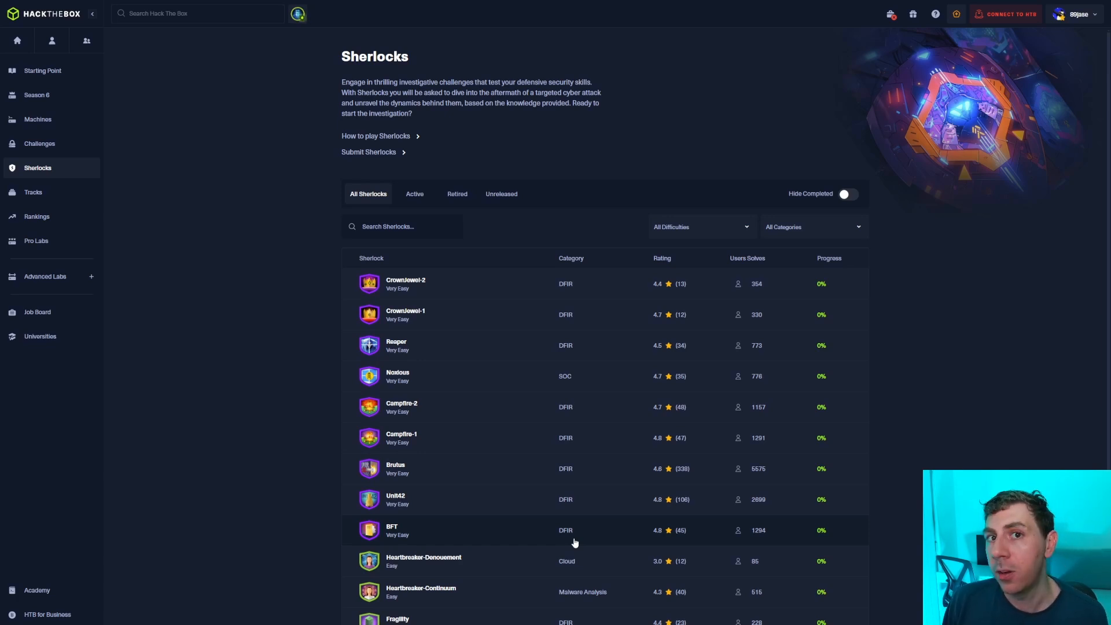
Review the CrownJewel-2 Sherlock's task questions by scrolling through them
{"action": "left_click", "coordinate": [405, 283]}
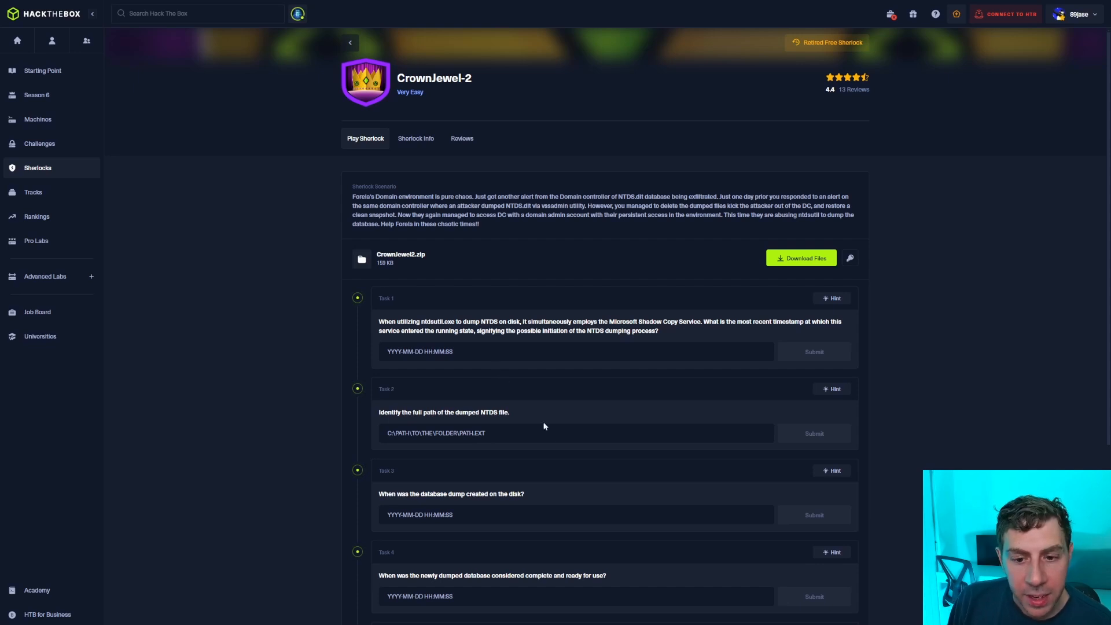
{"action": "scroll", "scroll_direction": "down", "scroll_amount": 3}
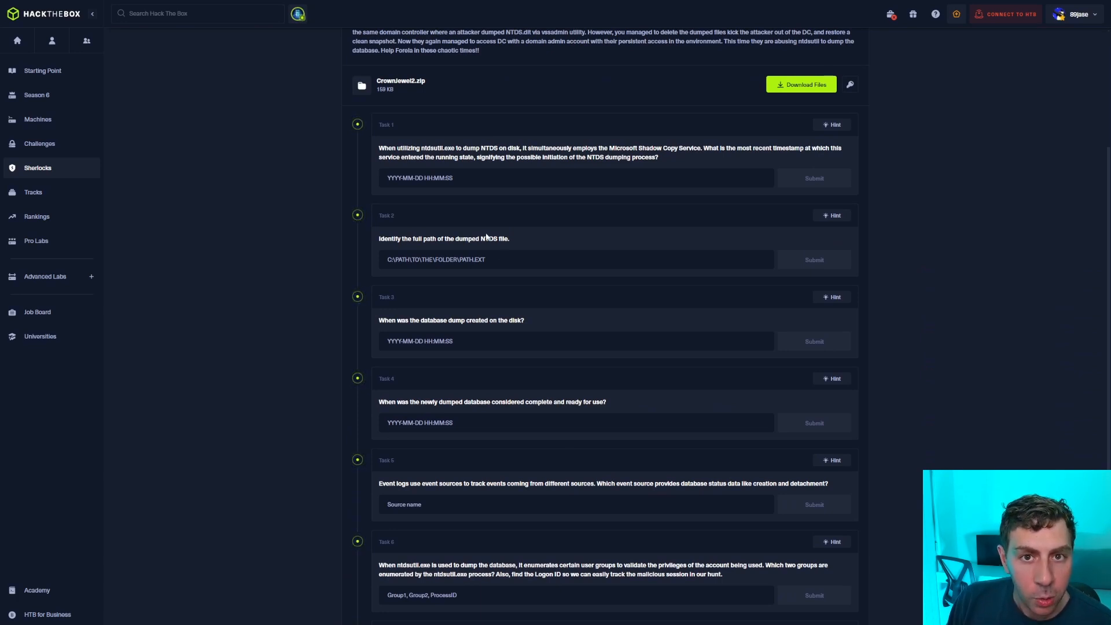
{"action": "scroll", "scroll_direction": "down", "scroll_amount": 3}
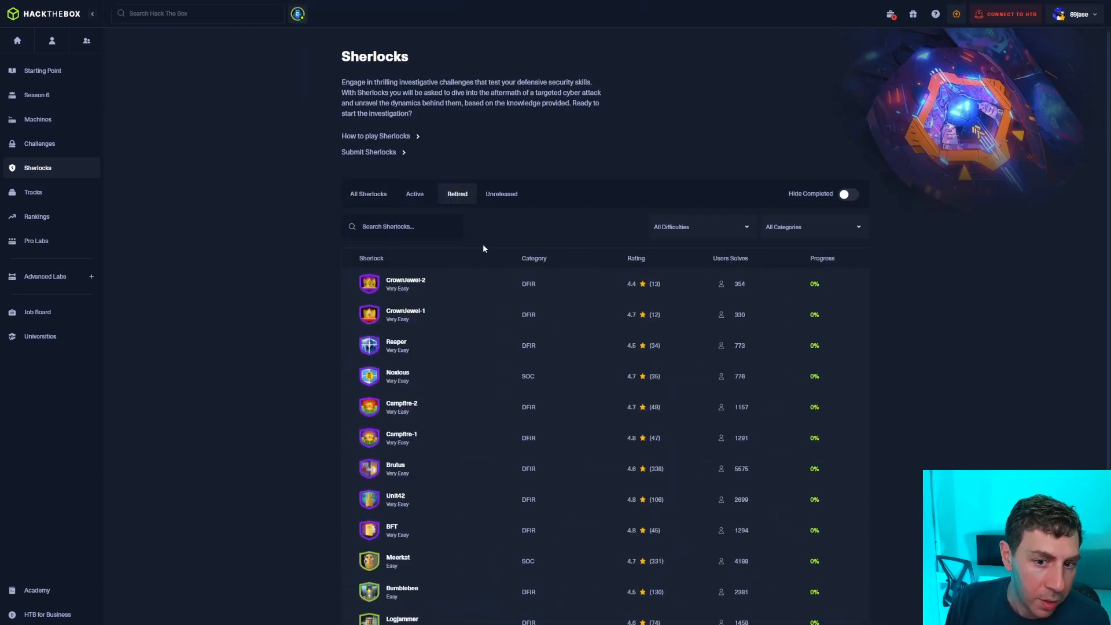
{"action": "mouse_move", "coordinate": [411, 167]}
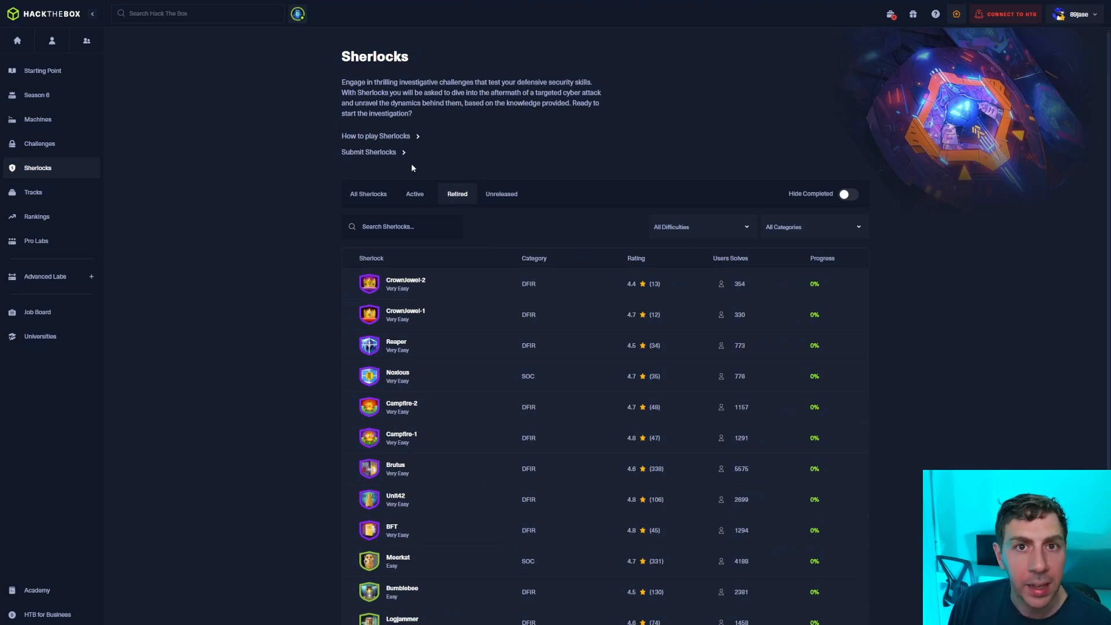
Go to the Tracks page listing learning tracks such as Beginner Track and CREST CRT
{"action": "left_click", "coordinate": [32, 192]}
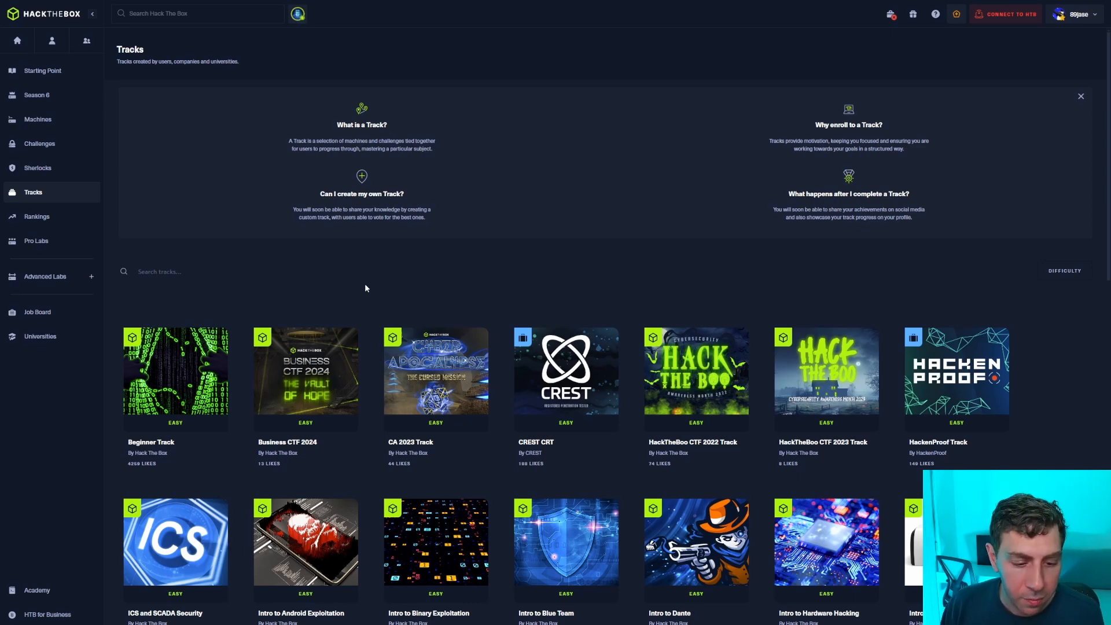
Browse the rest of the Tracks grid, then go to Pro Labs listing FullHouse, Dante, Hades and Zephyr
{"action": "scroll", "scroll_direction": "down", "scroll_amount": 3}
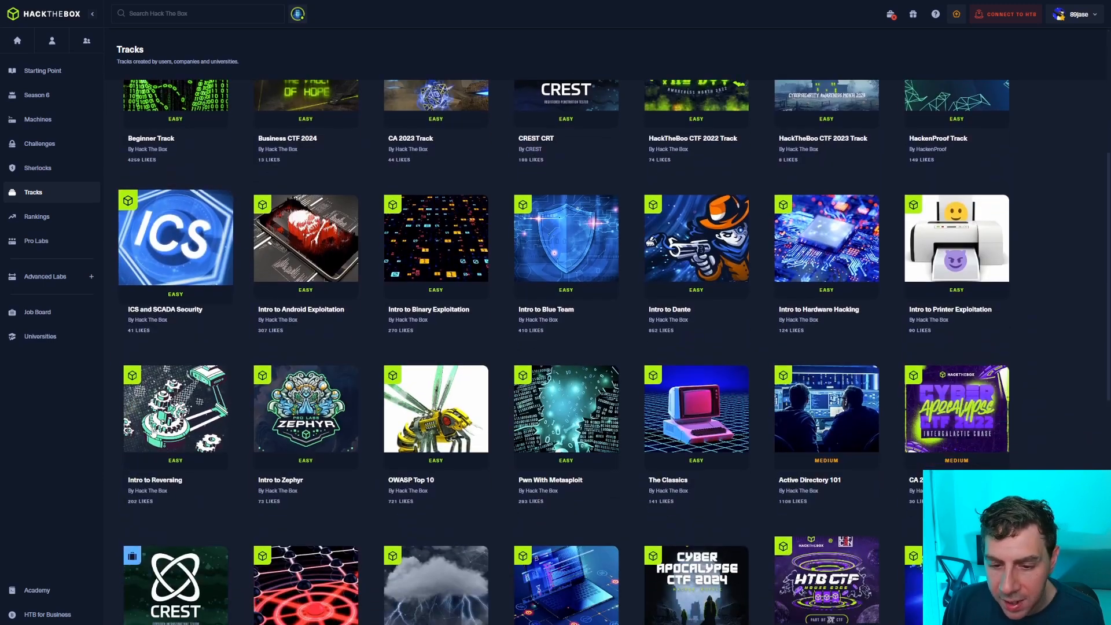
{"action": "scroll", "scroll_direction": "down", "scroll_amount": 3}
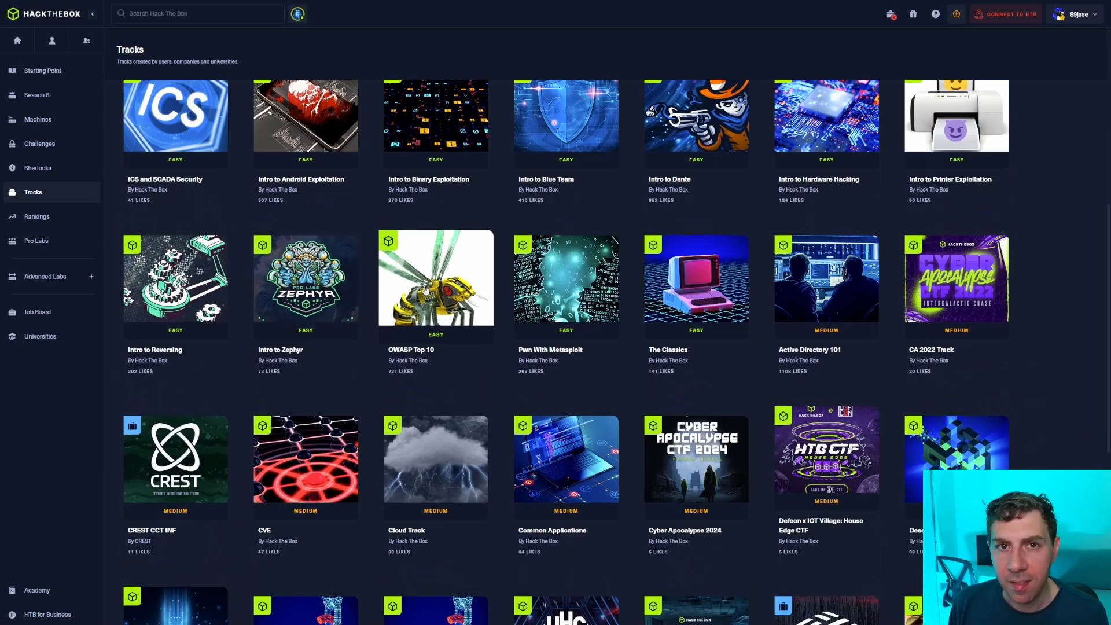
{"action": "left_click", "coordinate": [36, 241]}
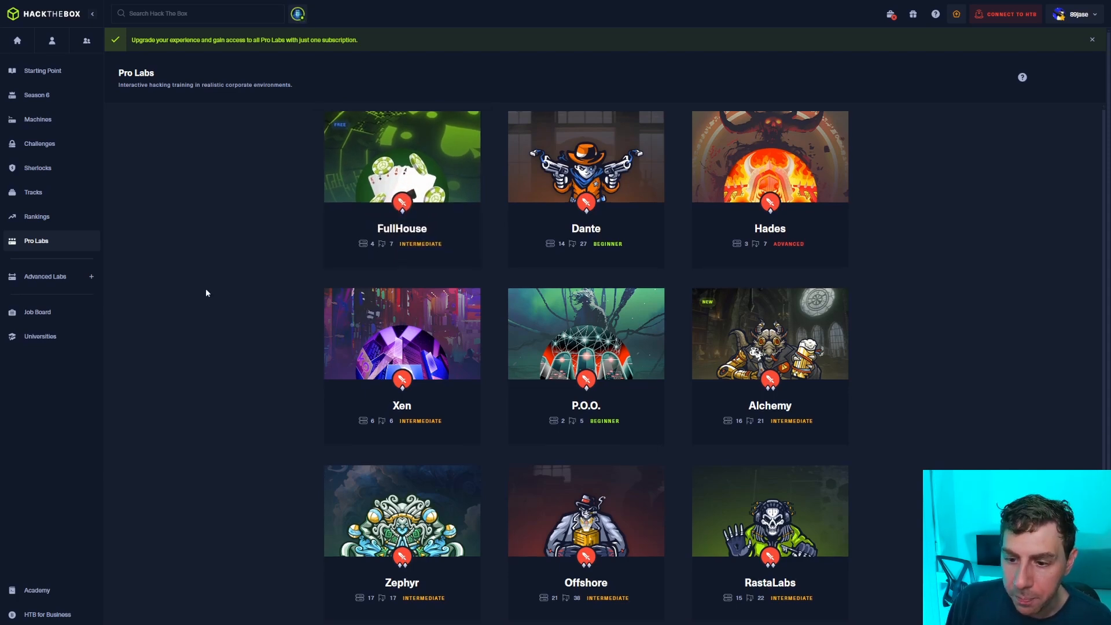
Look further down Pro Labs, then expand Advanced Labs to show Fortresses, Endgames and Battlegrounds
{"action": "scroll", "scroll_direction": "down", "scroll_amount": 3}
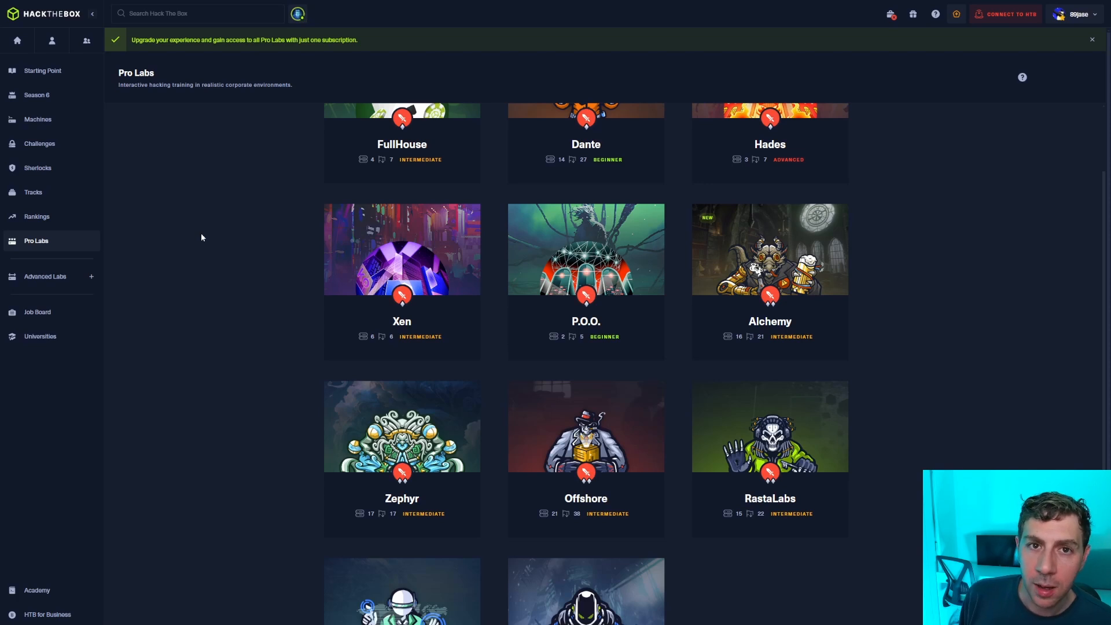
{"action": "left_click", "coordinate": [46, 277]}
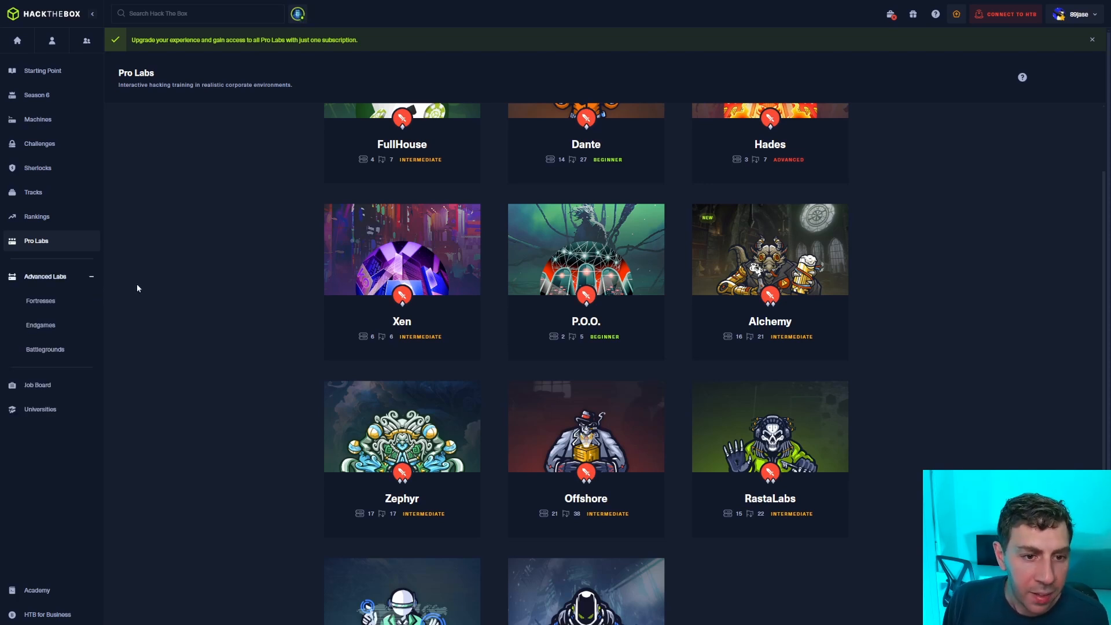
{"action": "mouse_move", "coordinate": [45, 350]}
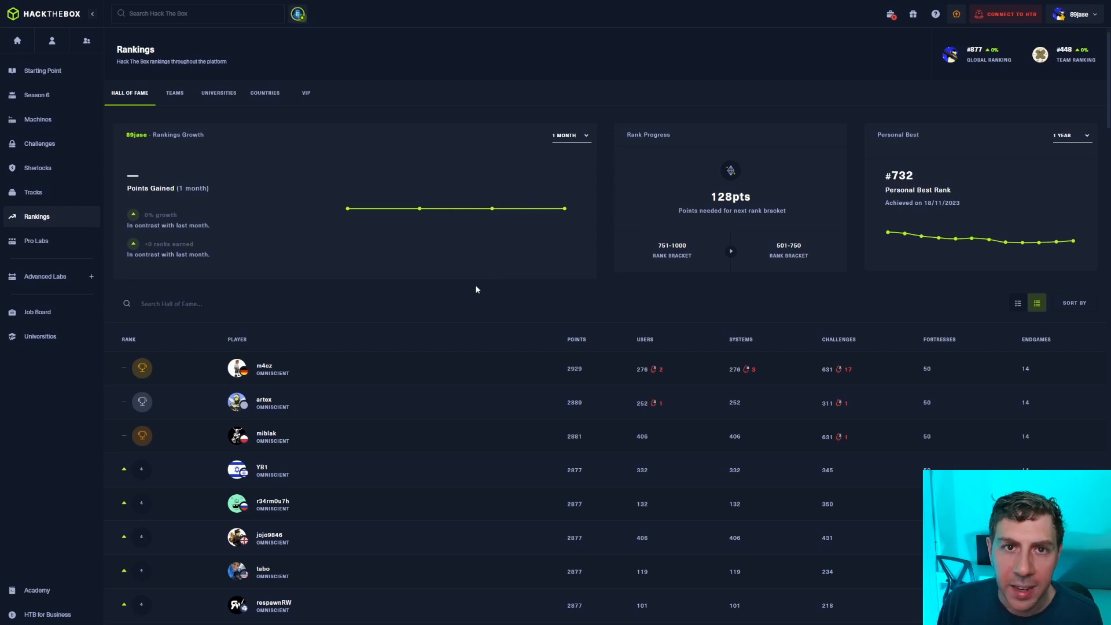
{"action": "mouse_move", "coordinate": [984, 111]}
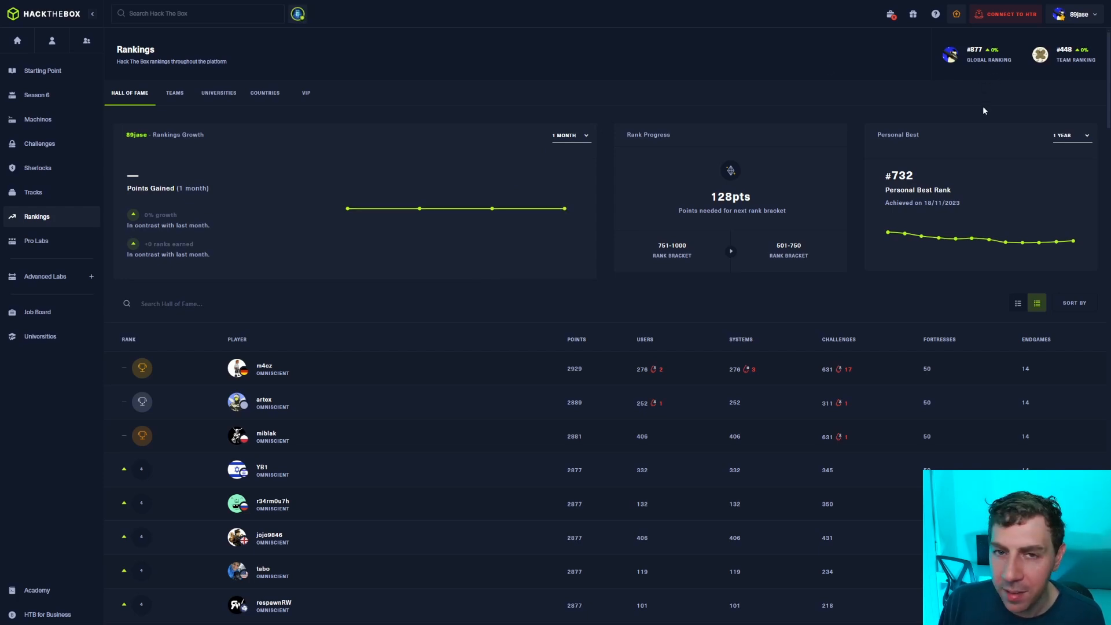
{"action": "mouse_move", "coordinate": [444, 319]}
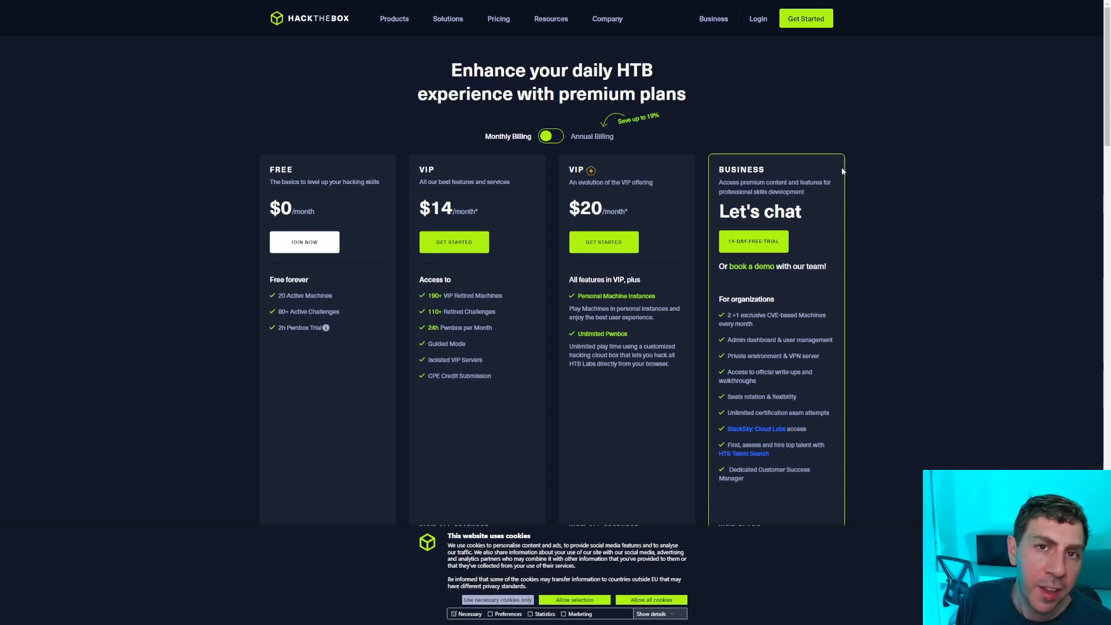
{"action": "mouse_move", "coordinate": [594, 121]}
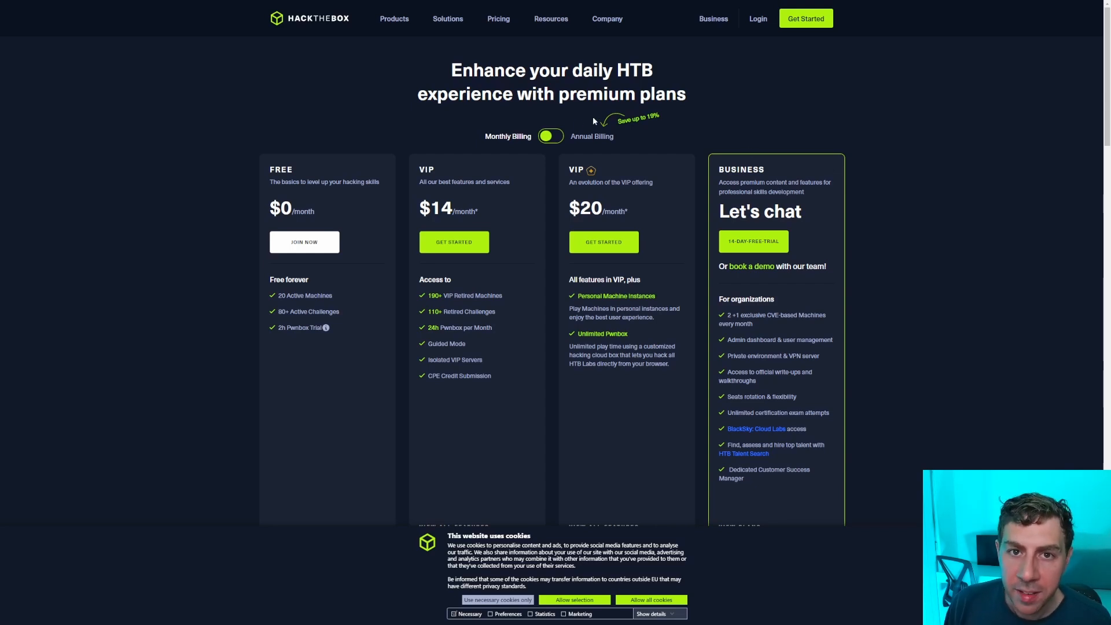
{"action": "left_click", "coordinate": [551, 137]}
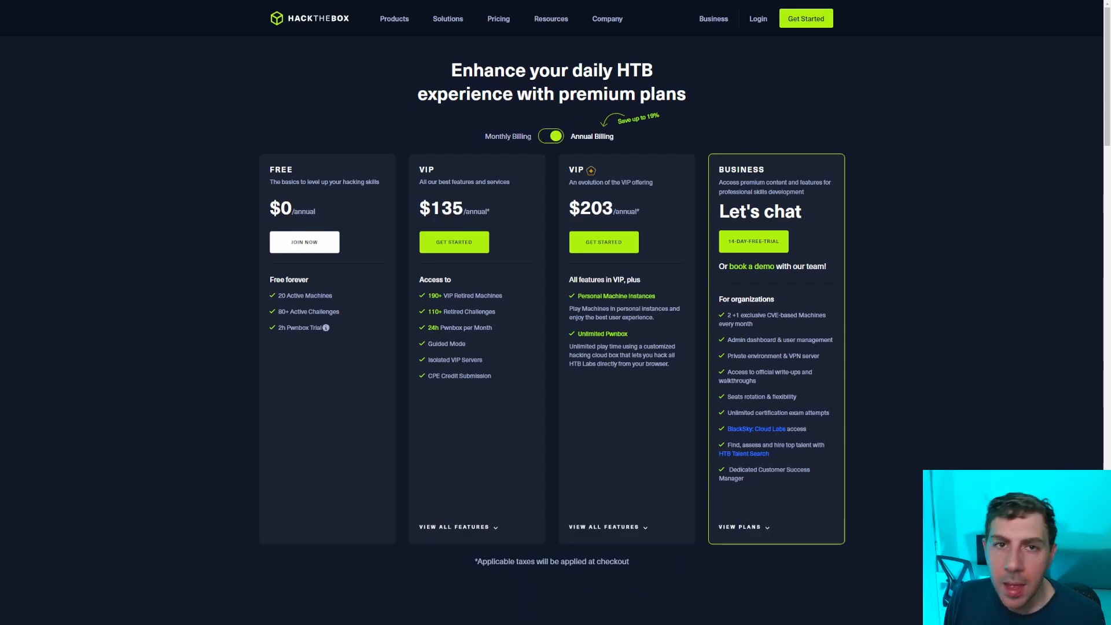